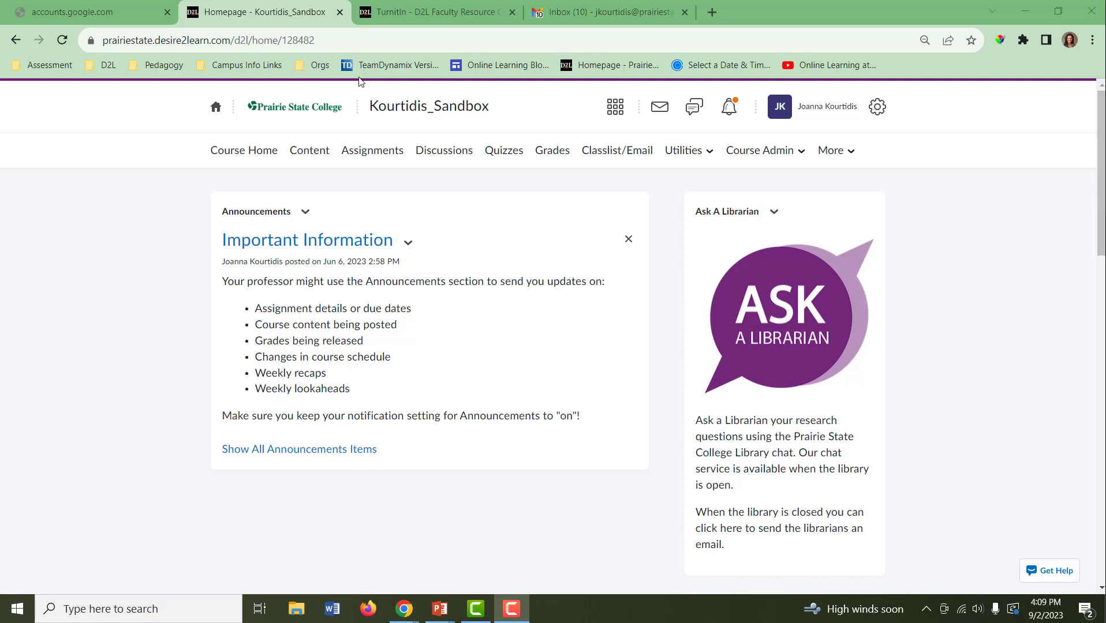
{"action": "mouse_move", "coordinate": [357, 97]}
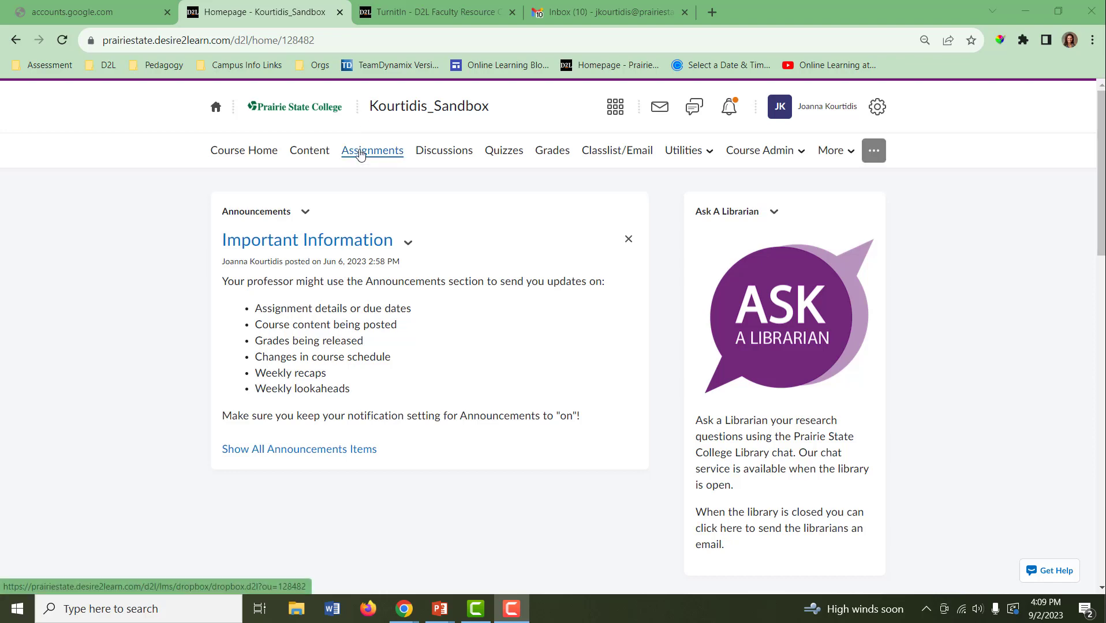
Go to the course Assignments and open the Research Paper submissions folder.
{"action": "left_click", "coordinate": [372, 150]}
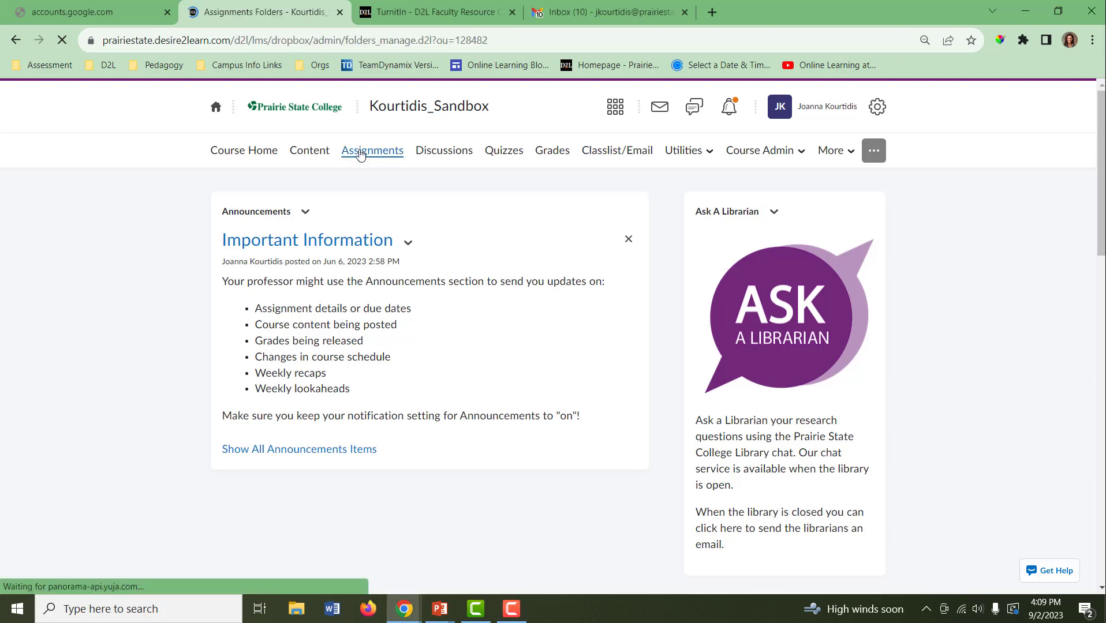
{"action": "left_click", "coordinate": [372, 150]}
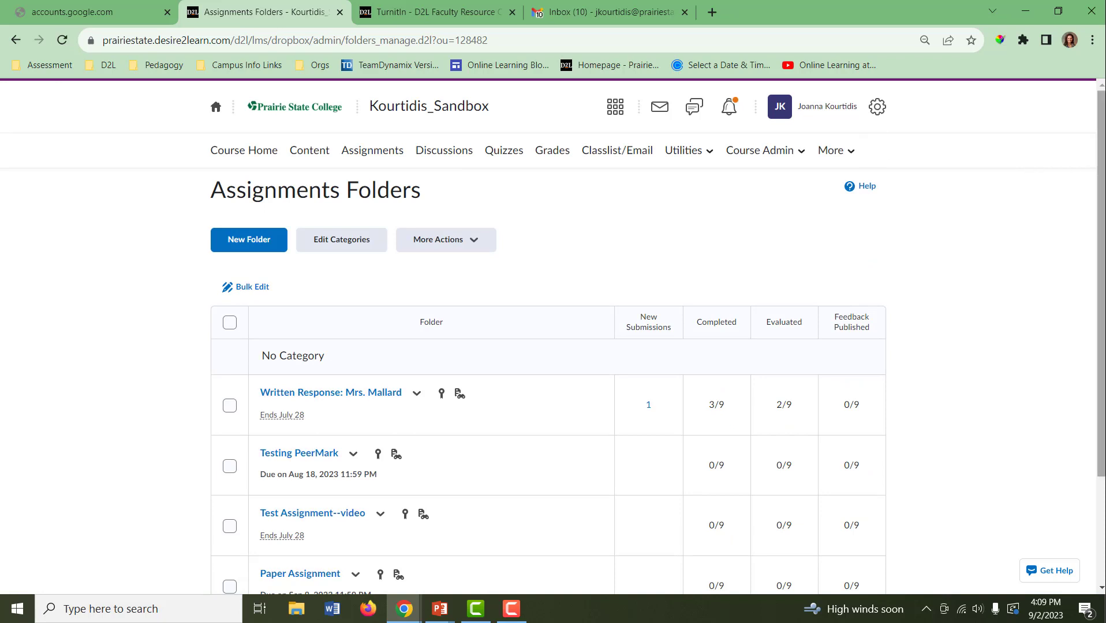
{"action": "scroll", "scroll_direction": "down", "scroll_amount": 3}
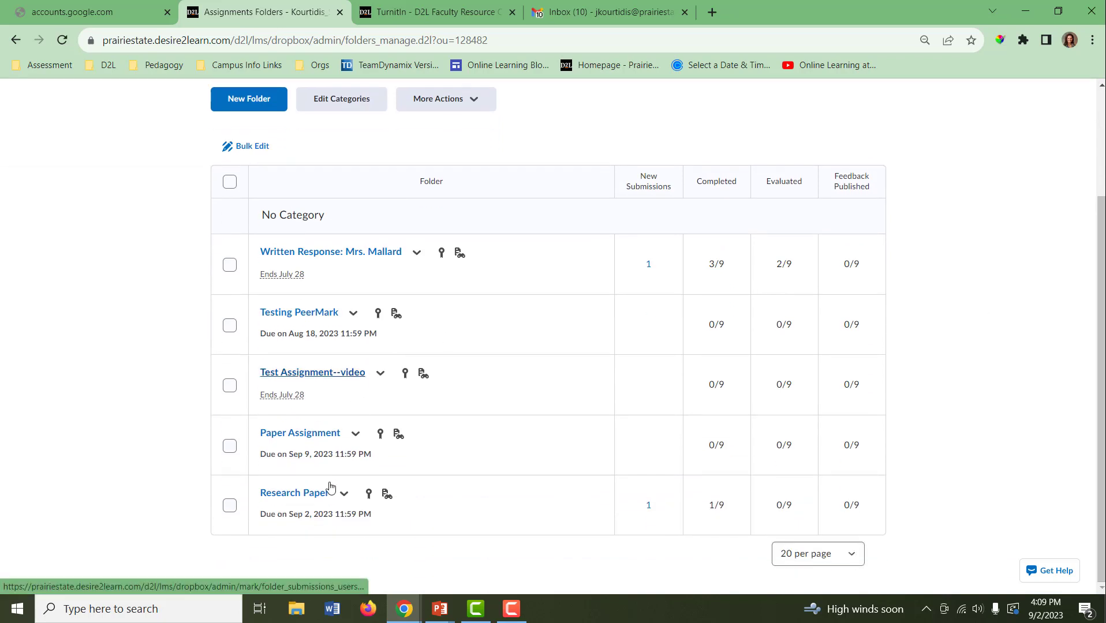
{"action": "left_click", "coordinate": [295, 492]}
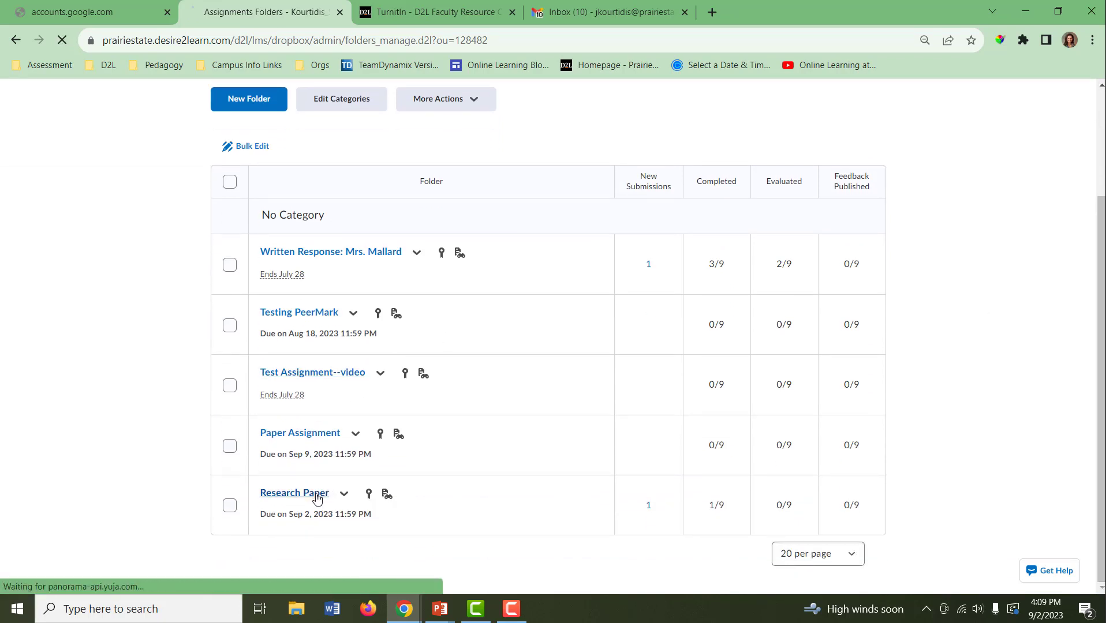
{"action": "left_click", "coordinate": [294, 493]}
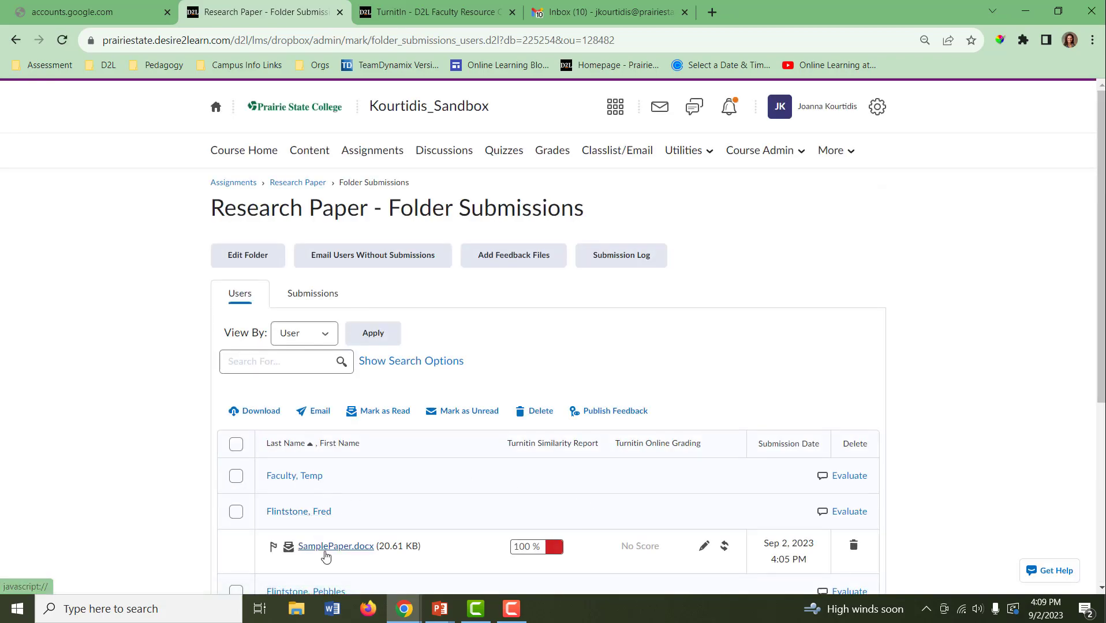
{"action": "mouse_move", "coordinate": [336, 546]}
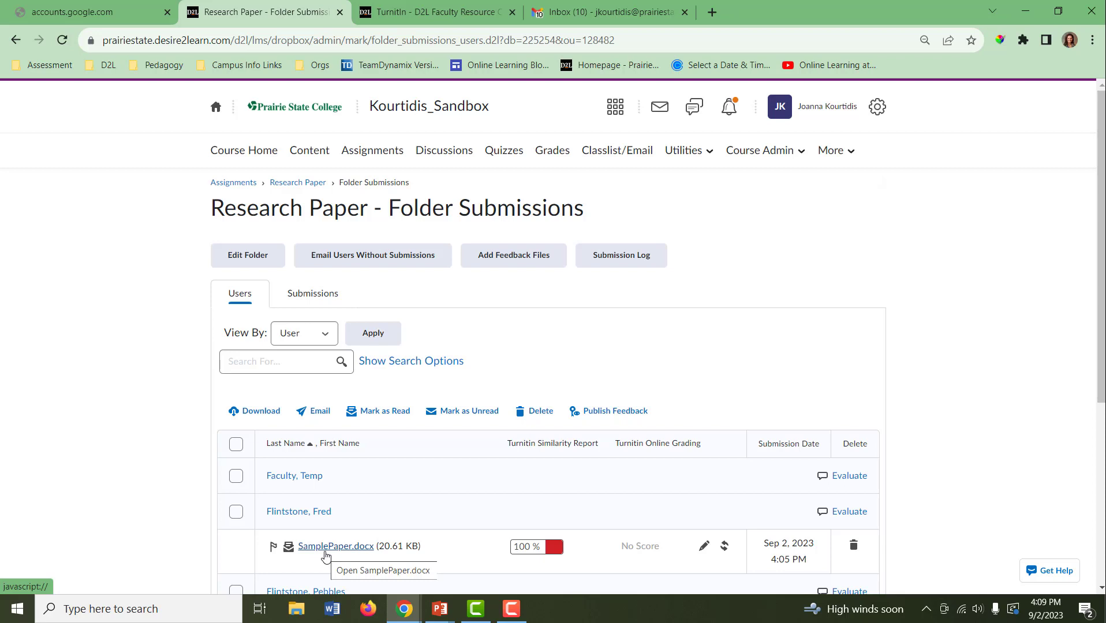
{"action": "mouse_move", "coordinate": [703, 546]}
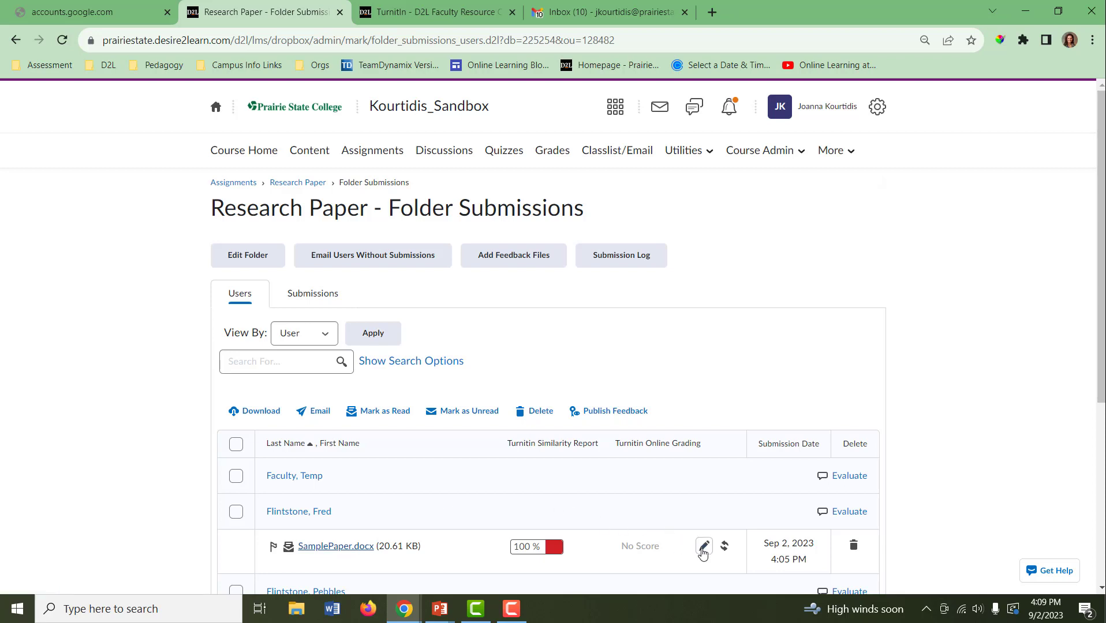
{"action": "mouse_move", "coordinate": [704, 546]}
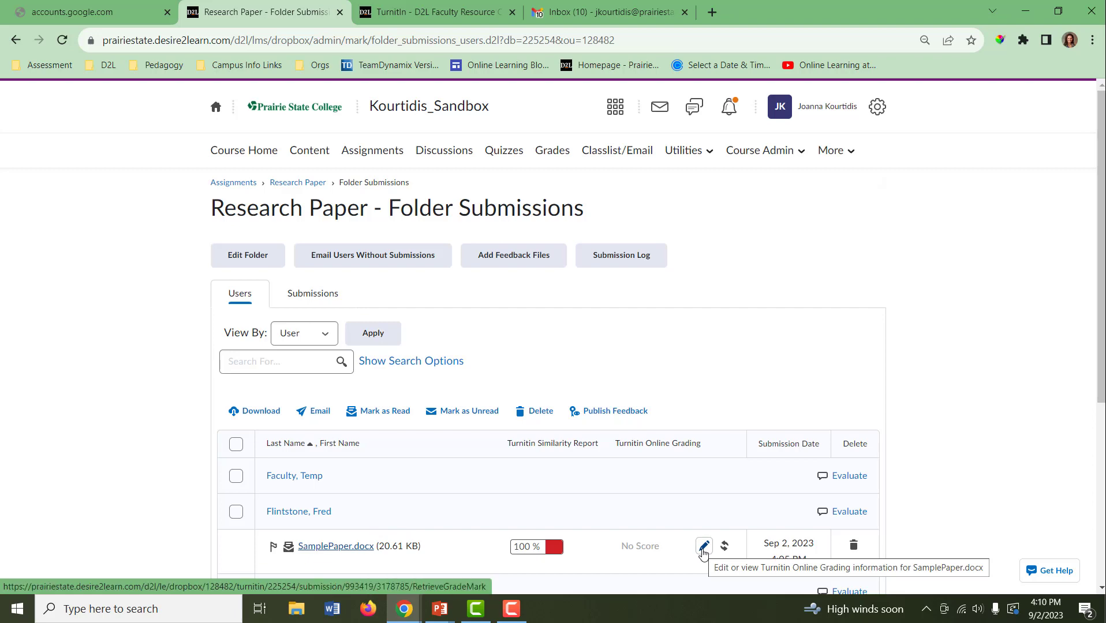
Launch Feedback Studio online grading for Fred Flintstone's SamplePaper.docx.
{"action": "left_click", "coordinate": [703, 546]}
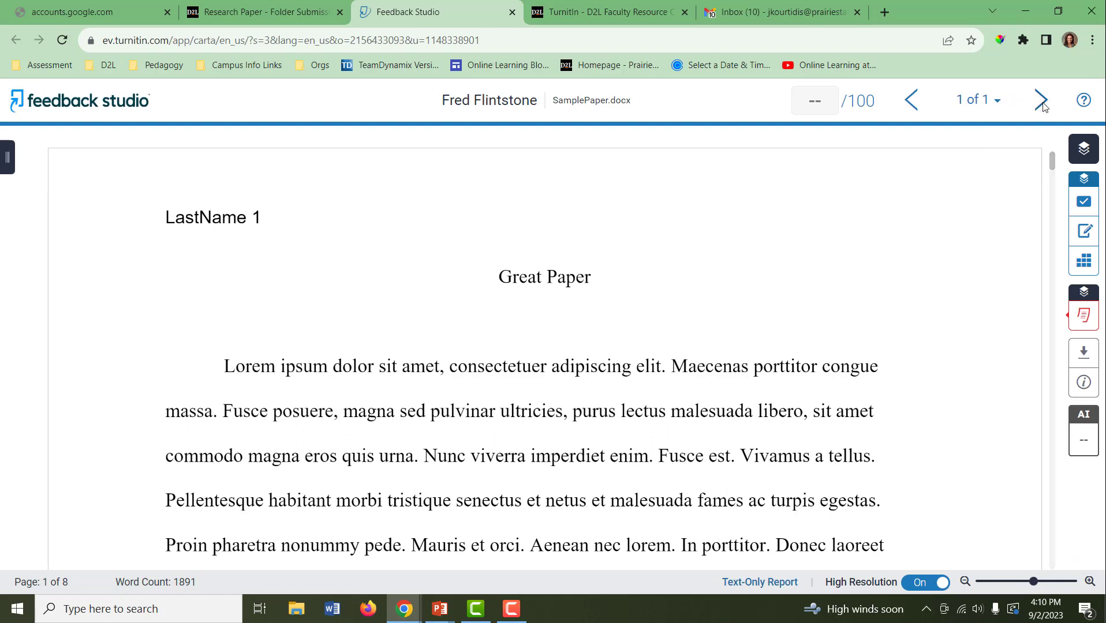
{"action": "mouse_move", "coordinate": [1040, 100]}
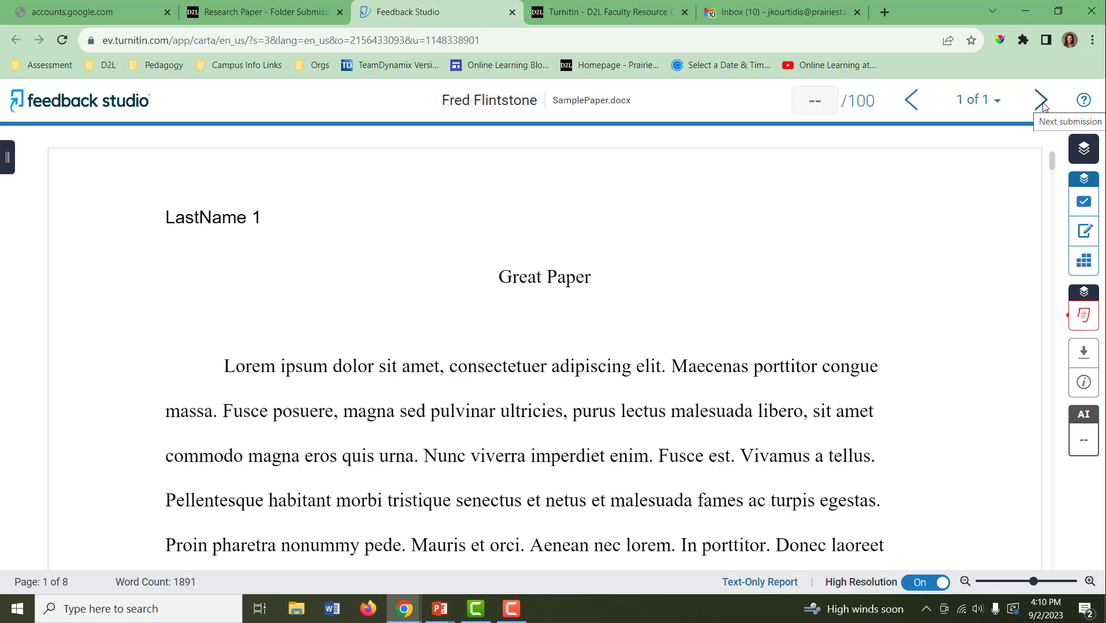
{"action": "mouse_move", "coordinate": [1030, 107]}
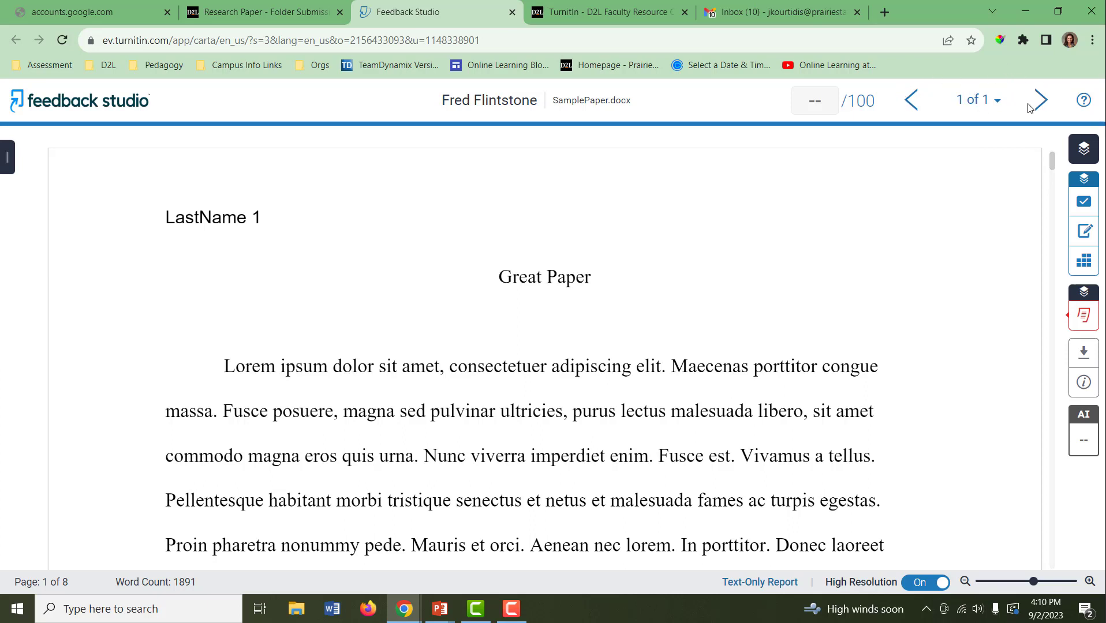
{"action": "mouse_move", "coordinate": [989, 109]}
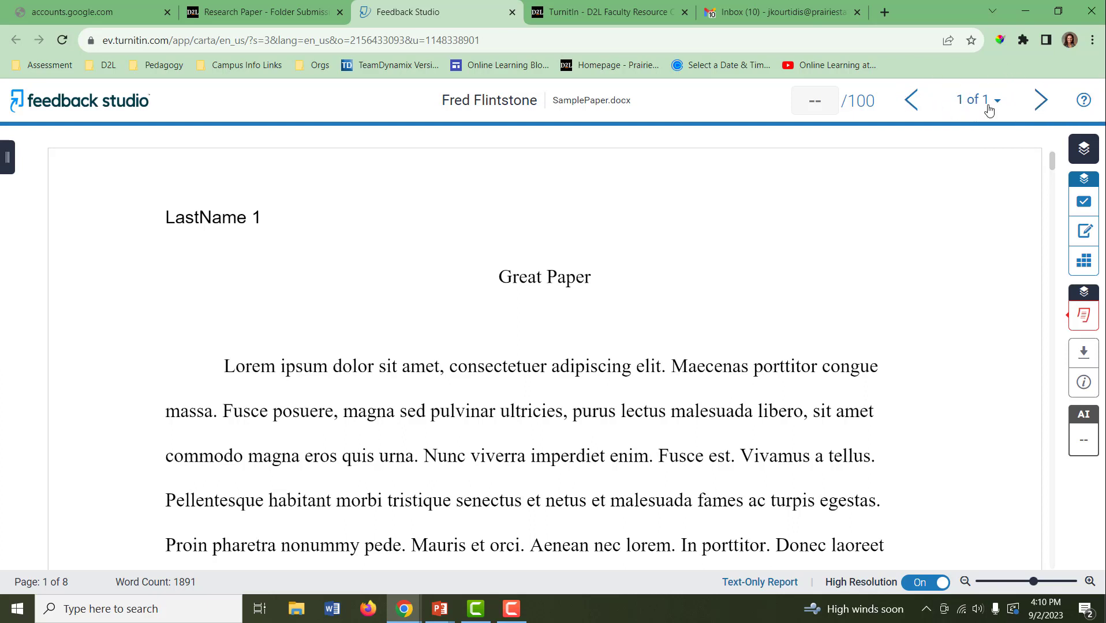
{"action": "mouse_move", "coordinate": [995, 104]}
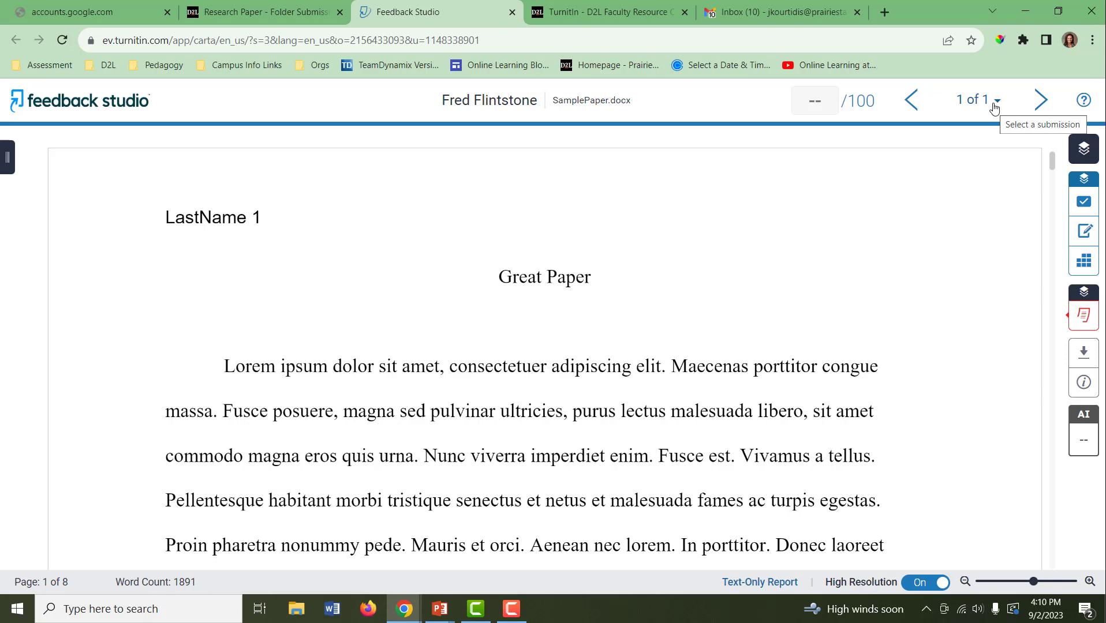
{"action": "mouse_move", "coordinate": [1093, 199]}
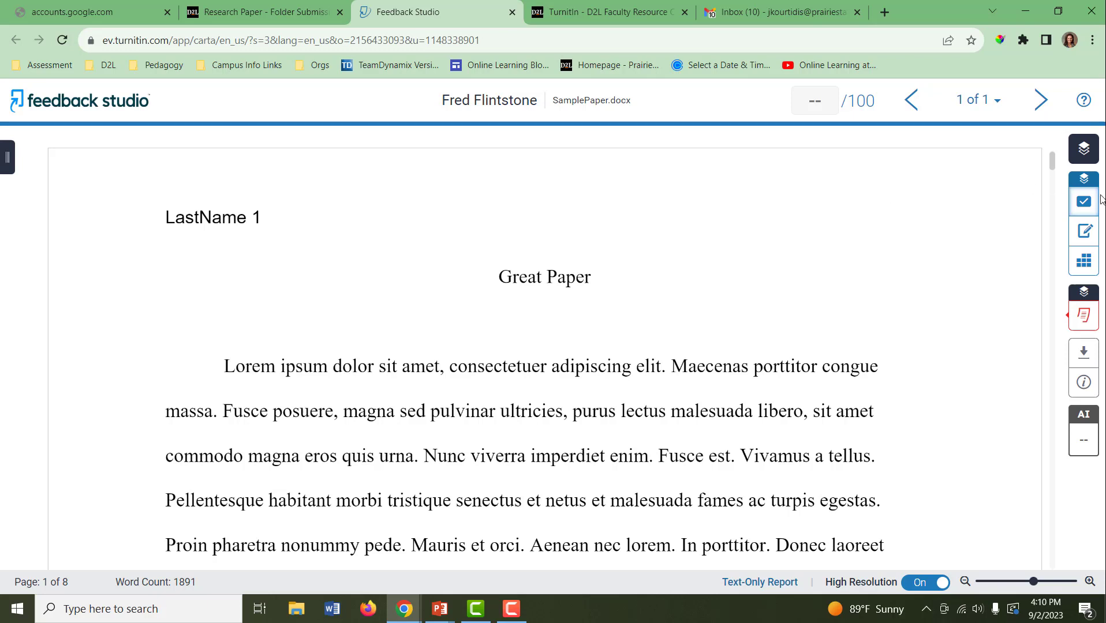
{"action": "mouse_move", "coordinate": [1084, 202]}
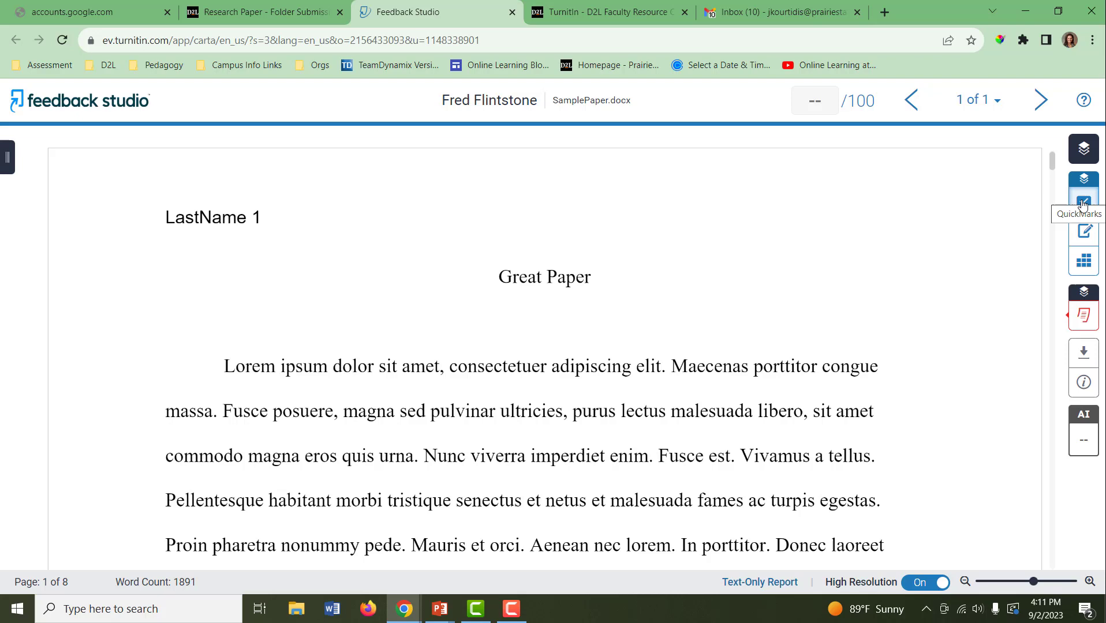
Show the QuickMarks panel and switch its set from Commonly Used to Paraphrasing.
{"action": "left_click", "coordinate": [1084, 202]}
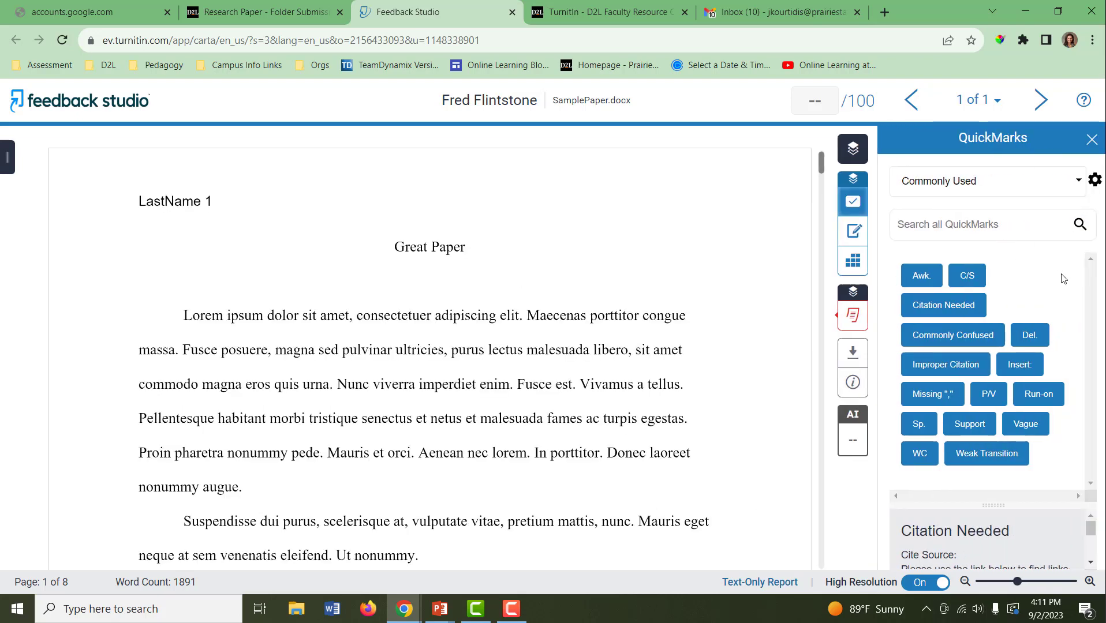
{"action": "mouse_move", "coordinate": [1075, 391]}
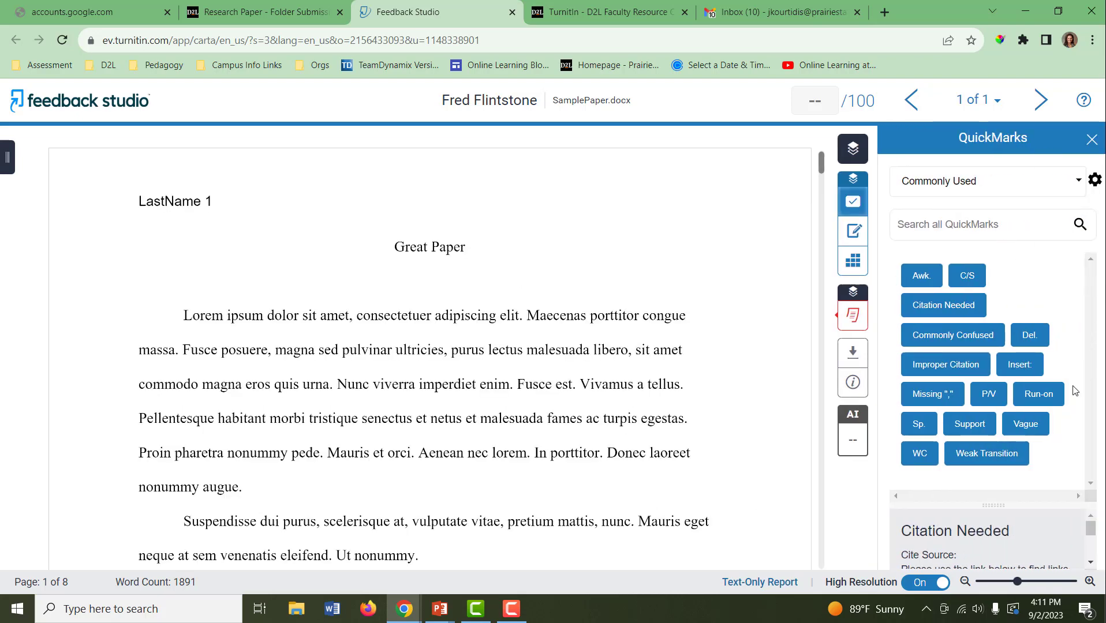
{"action": "left_click", "coordinate": [1078, 180]}
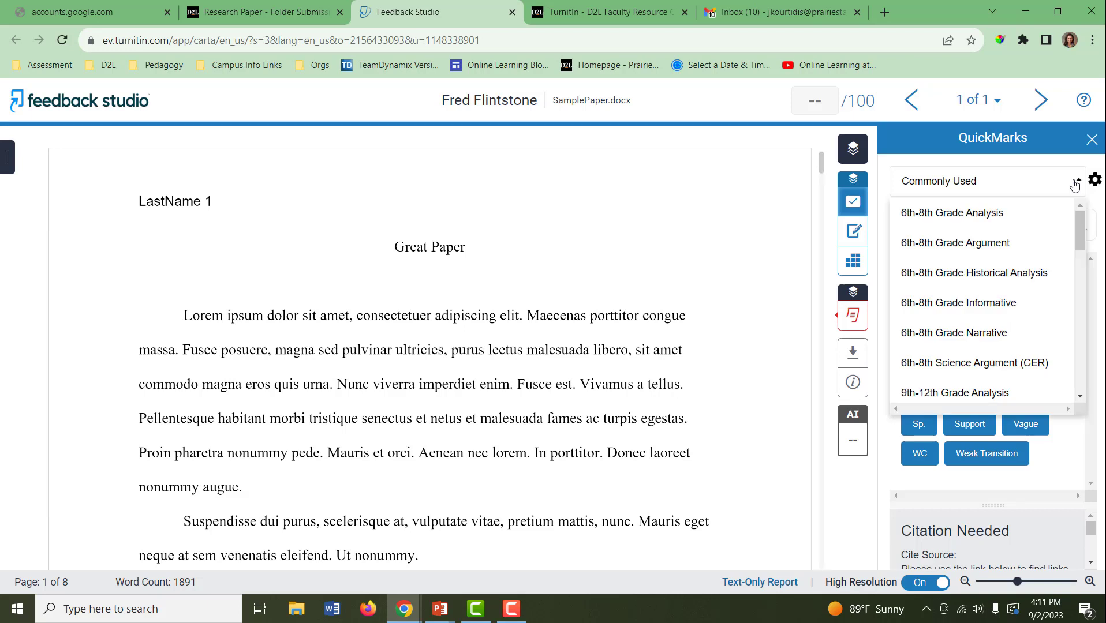
{"action": "scroll", "scroll_direction": "down", "scroll_amount": 3}
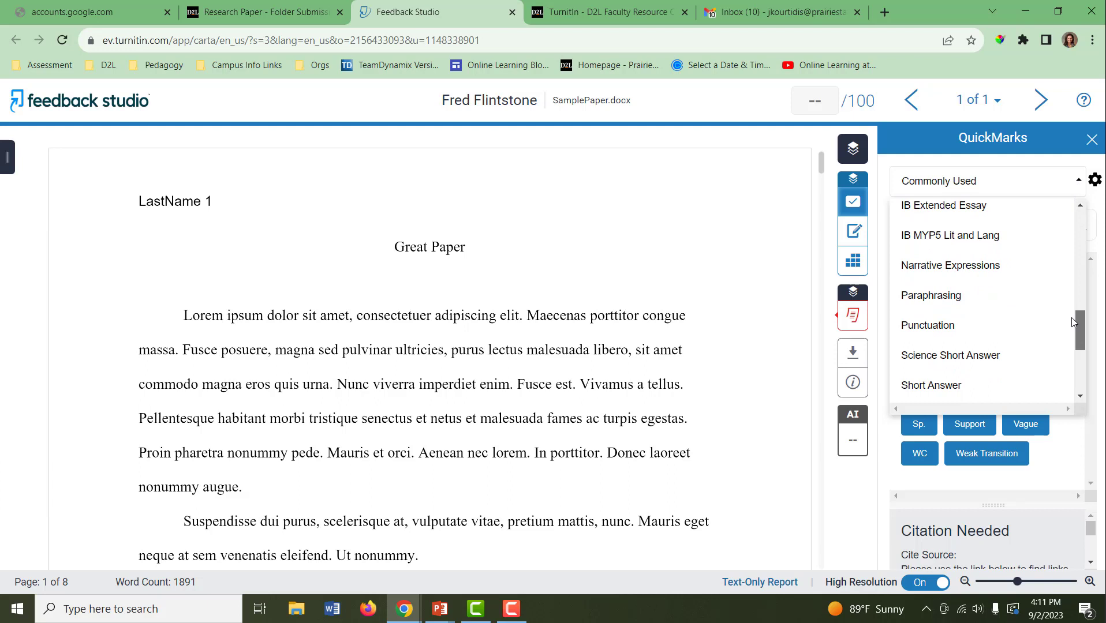
{"action": "scroll", "scroll_direction": "up", "scroll_amount": 3}
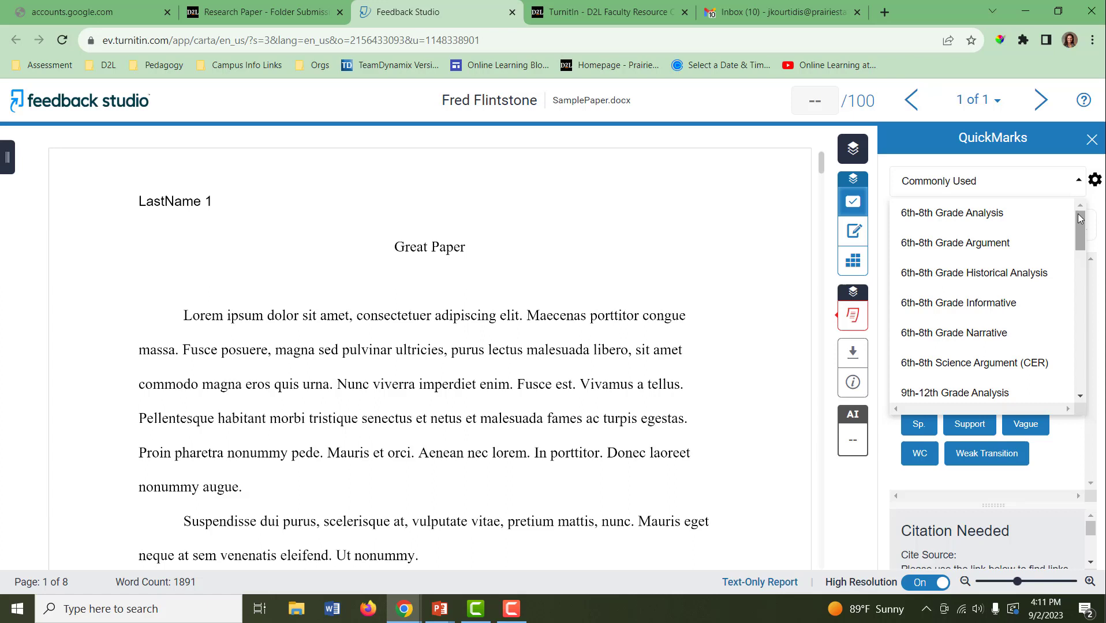
{"action": "scroll", "scroll_direction": "down", "scroll_amount": 3}
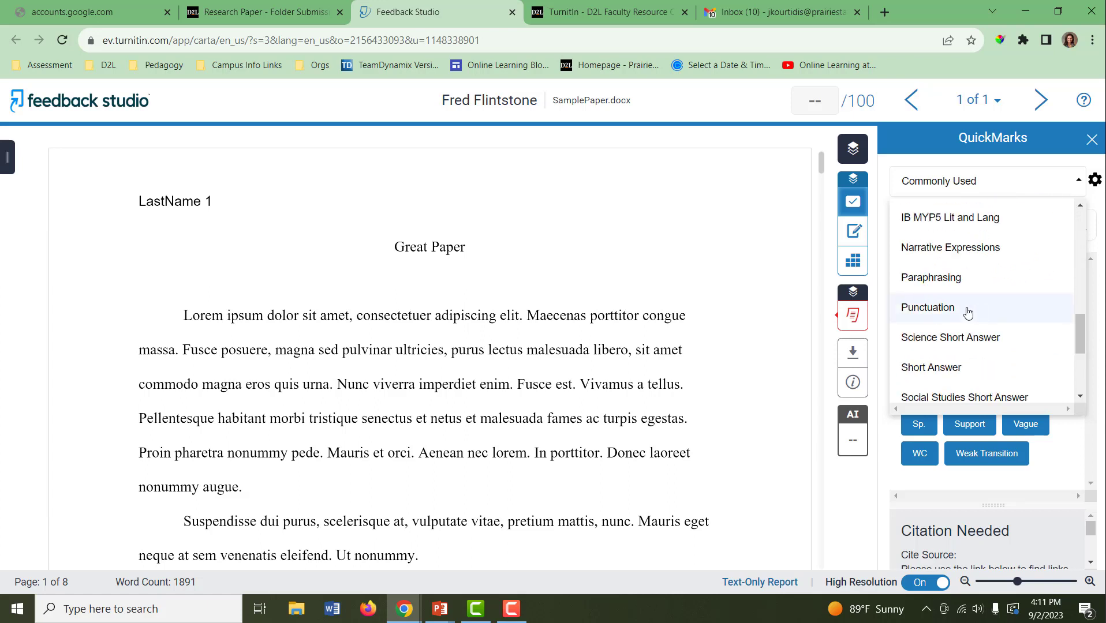
{"action": "left_click", "coordinate": [927, 277]}
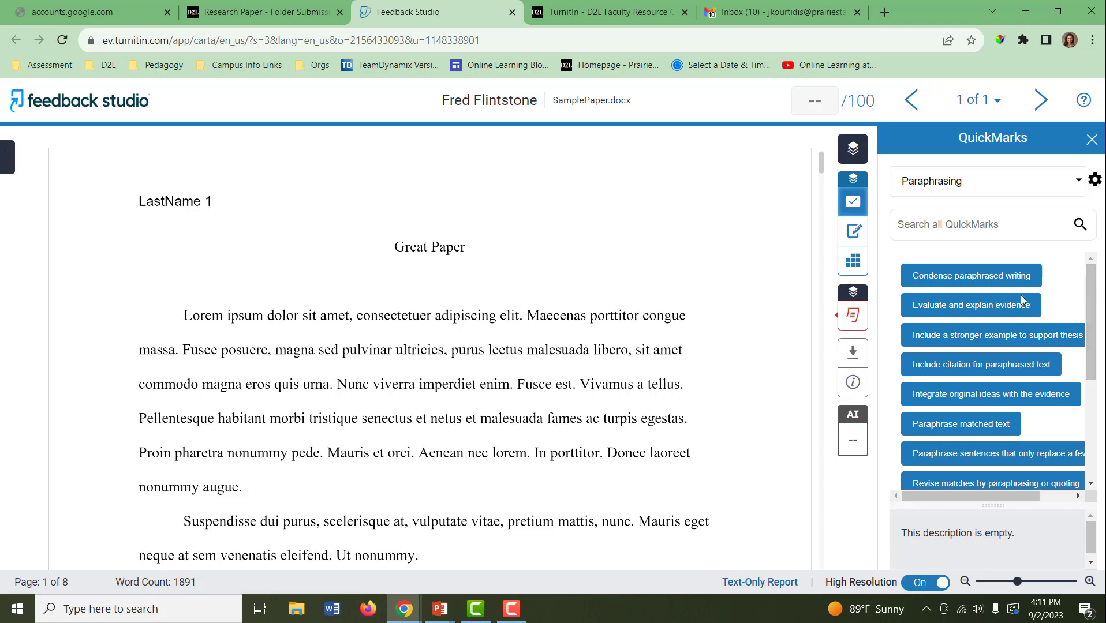
{"action": "mouse_move", "coordinate": [956, 404]}
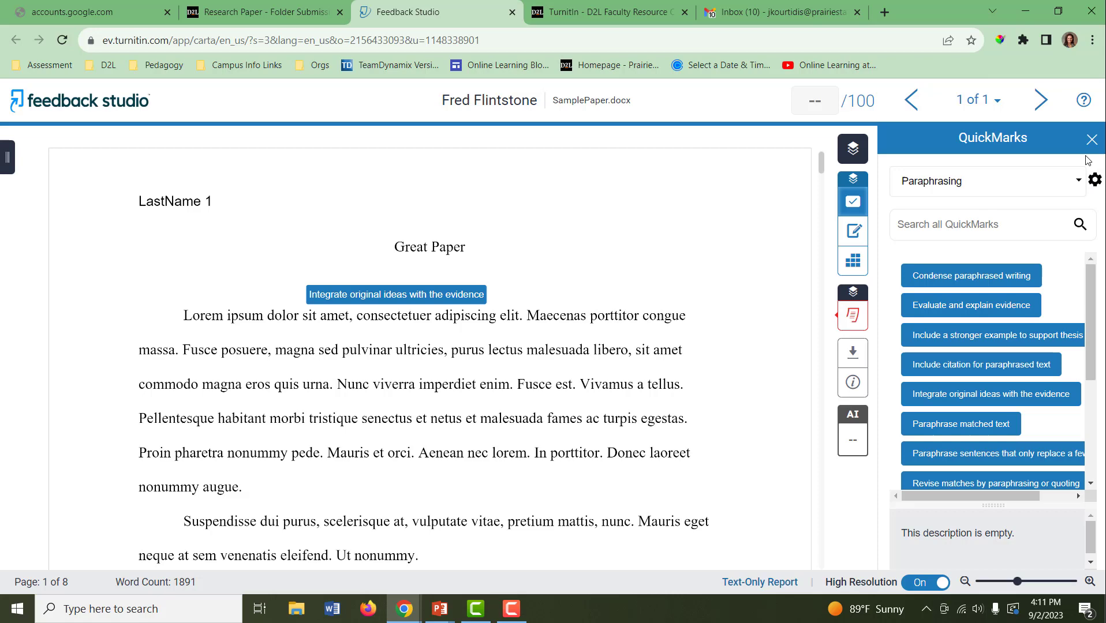
{"action": "mouse_move", "coordinate": [1093, 140]}
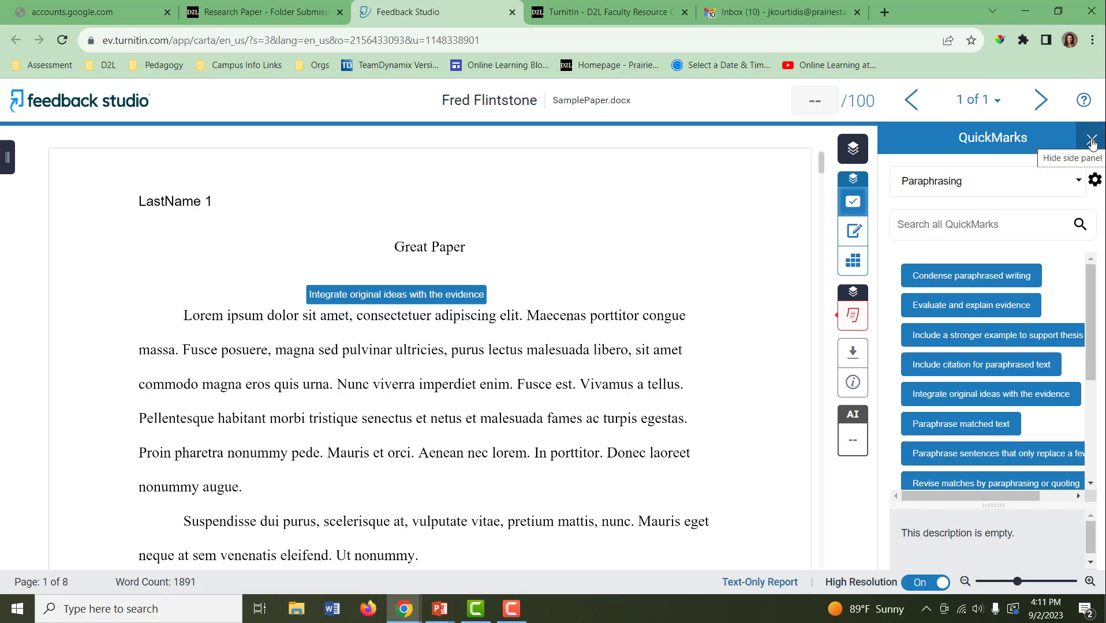
Hide the QuickMarks panel, leaving the placed QuickMark on the paper.
{"action": "left_click", "coordinate": [1092, 139]}
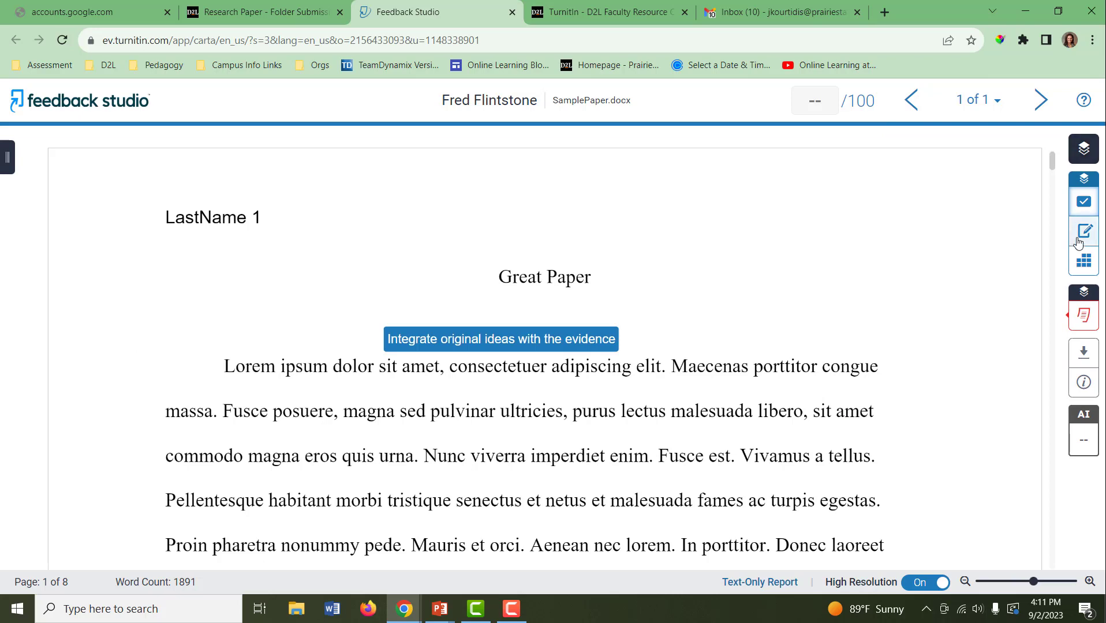
{"action": "mouse_move", "coordinate": [1085, 231]}
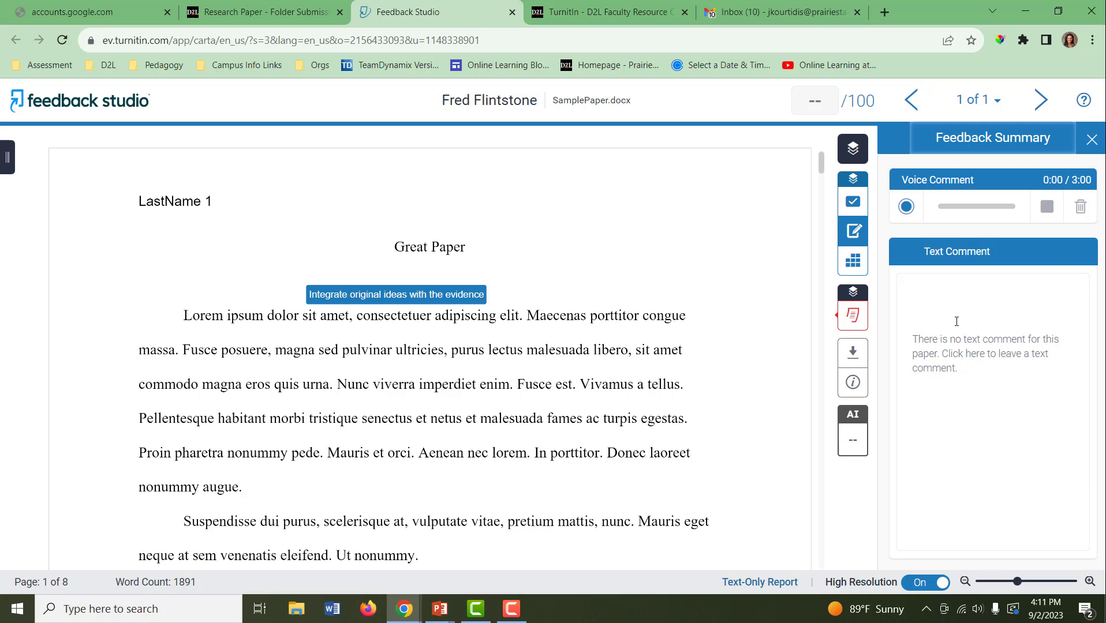
{"action": "mouse_move", "coordinate": [854, 261]}
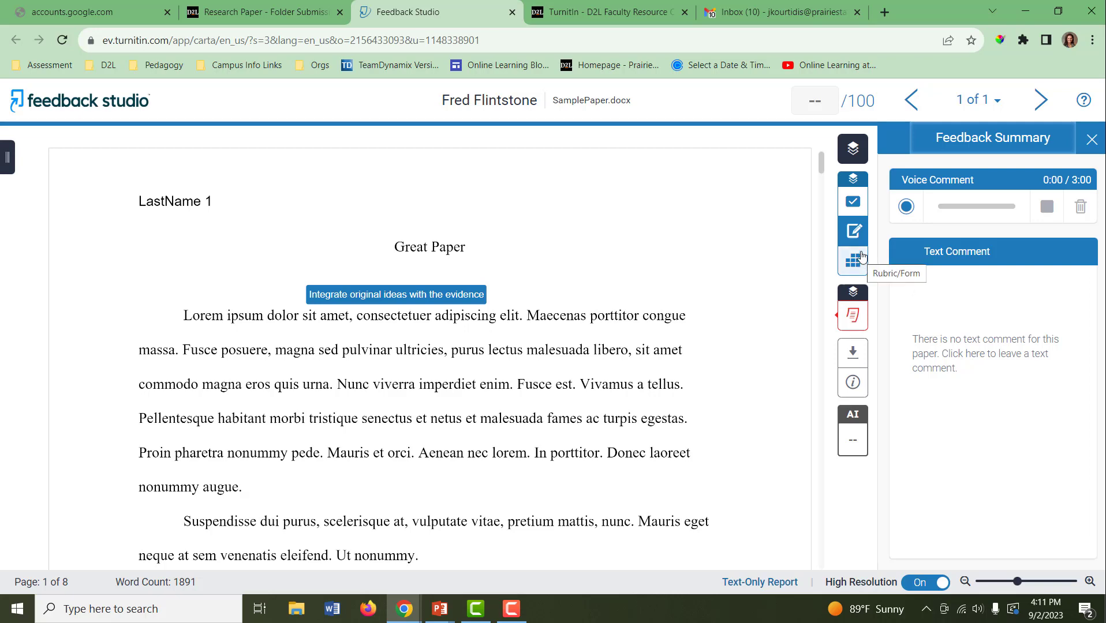
Apply the Sample Rubric total of 18/20, giving the paper a grade of 90/100.
{"action": "left_click", "coordinate": [852, 262]}
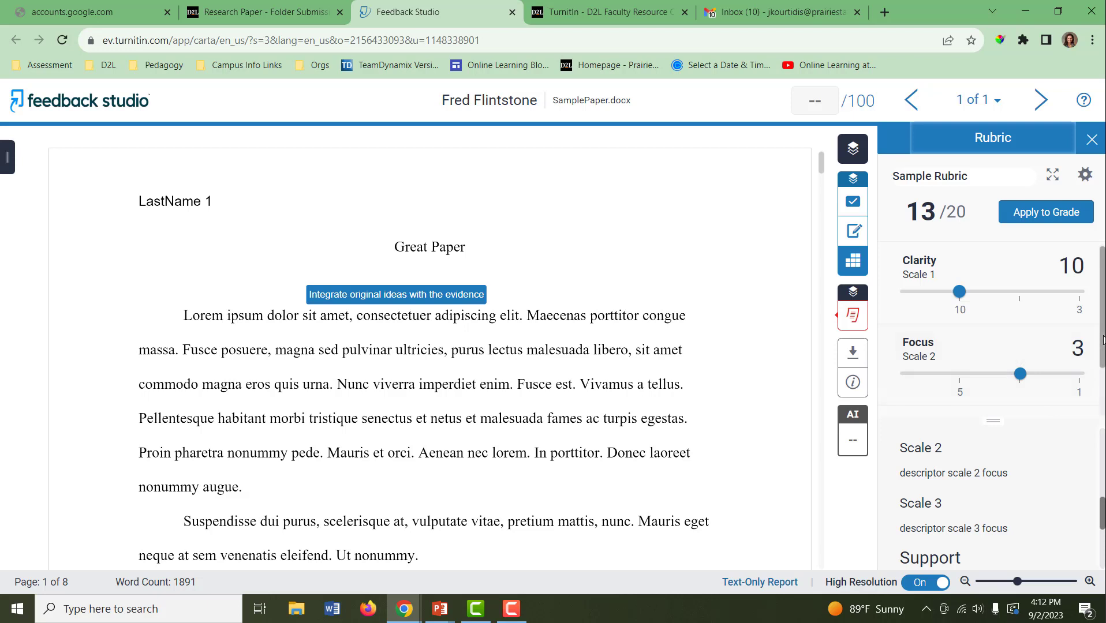
{"action": "scroll", "scroll_direction": "down", "scroll_amount": 3}
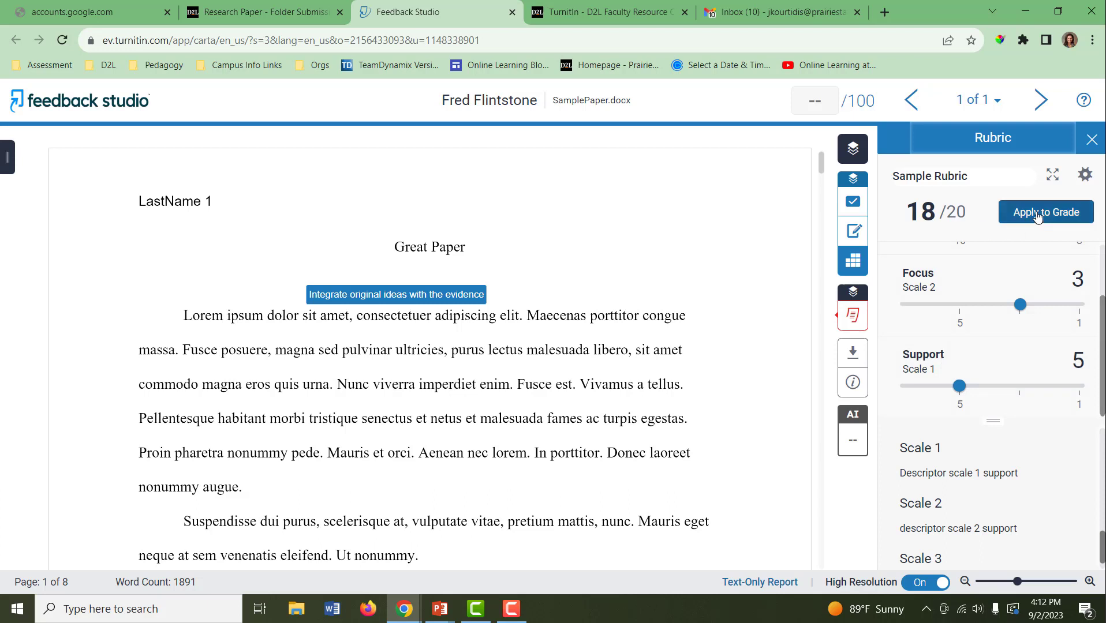
{"action": "left_click", "coordinate": [1045, 211]}
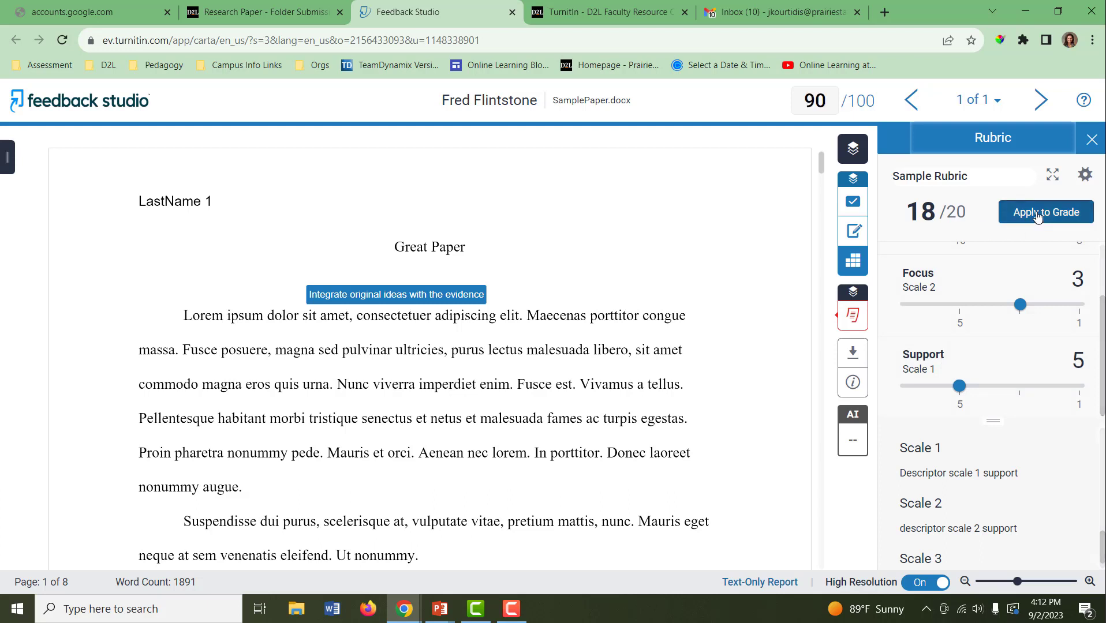
{"action": "mouse_move", "coordinate": [910, 294]}
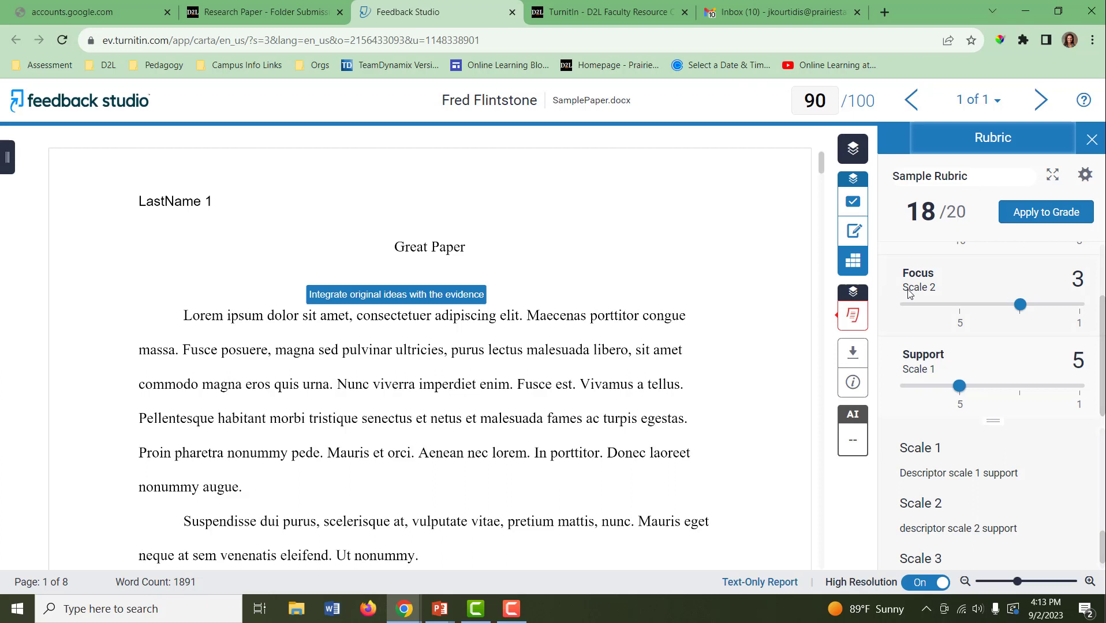
{"action": "mouse_move", "coordinate": [958, 395]}
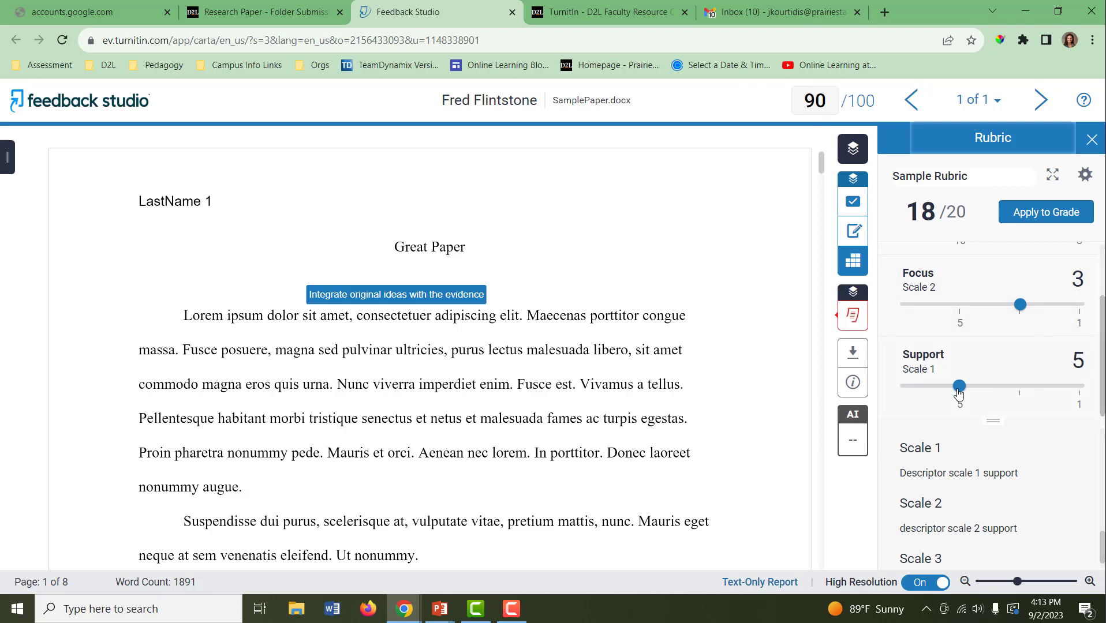
{"action": "mouse_move", "coordinate": [831, 139]}
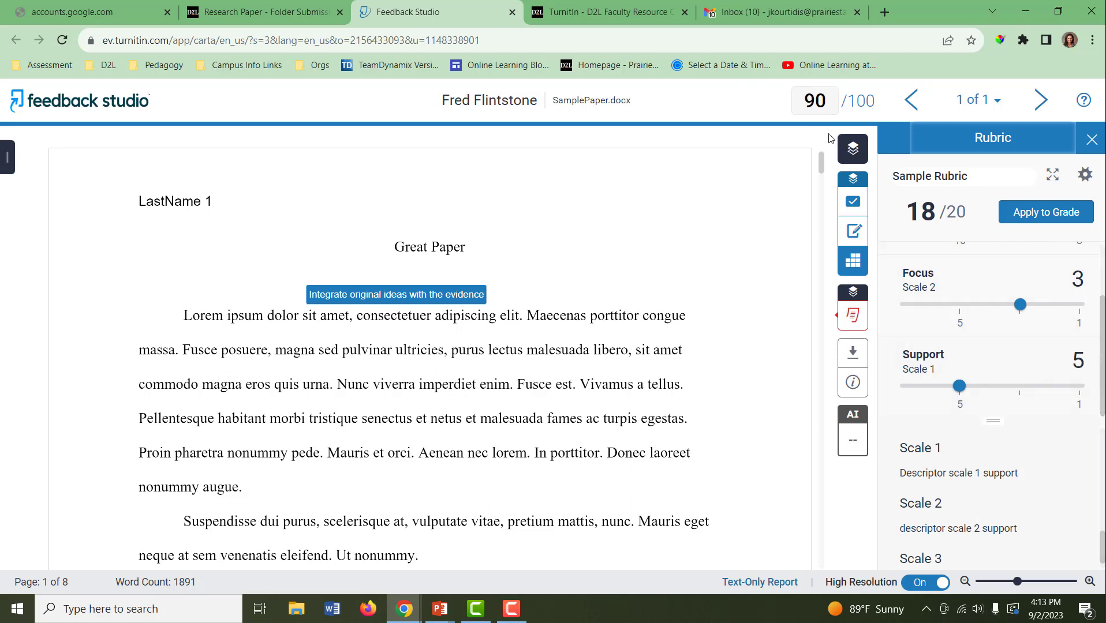
{"action": "mouse_move", "coordinate": [991, 276]}
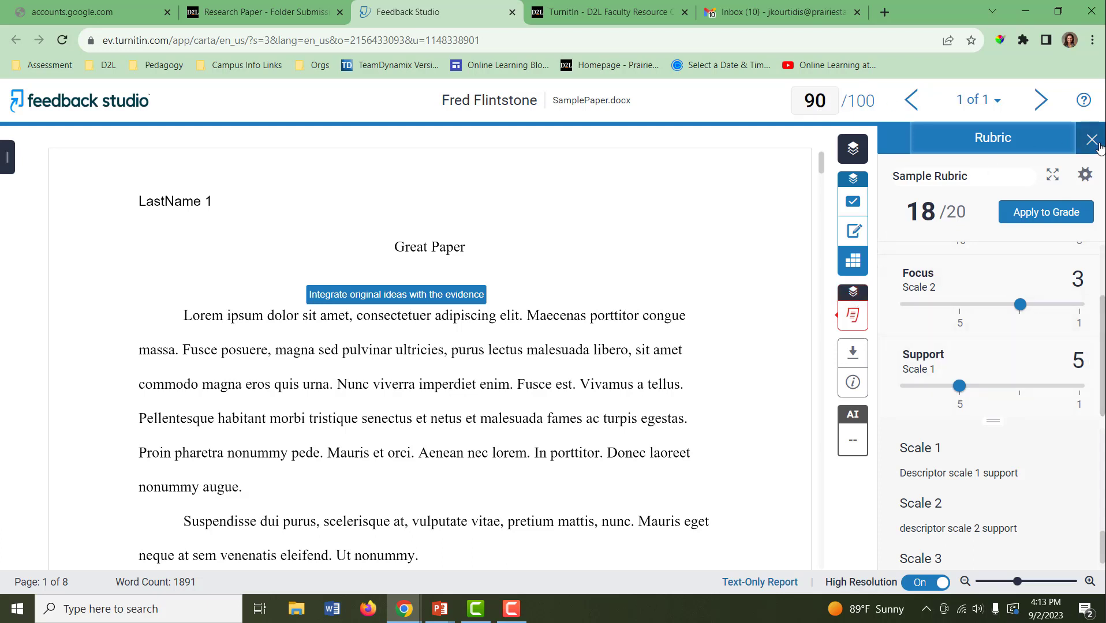
Close the Rubric side panel so the graded paper fills the view.
{"action": "left_click", "coordinate": [1092, 139]}
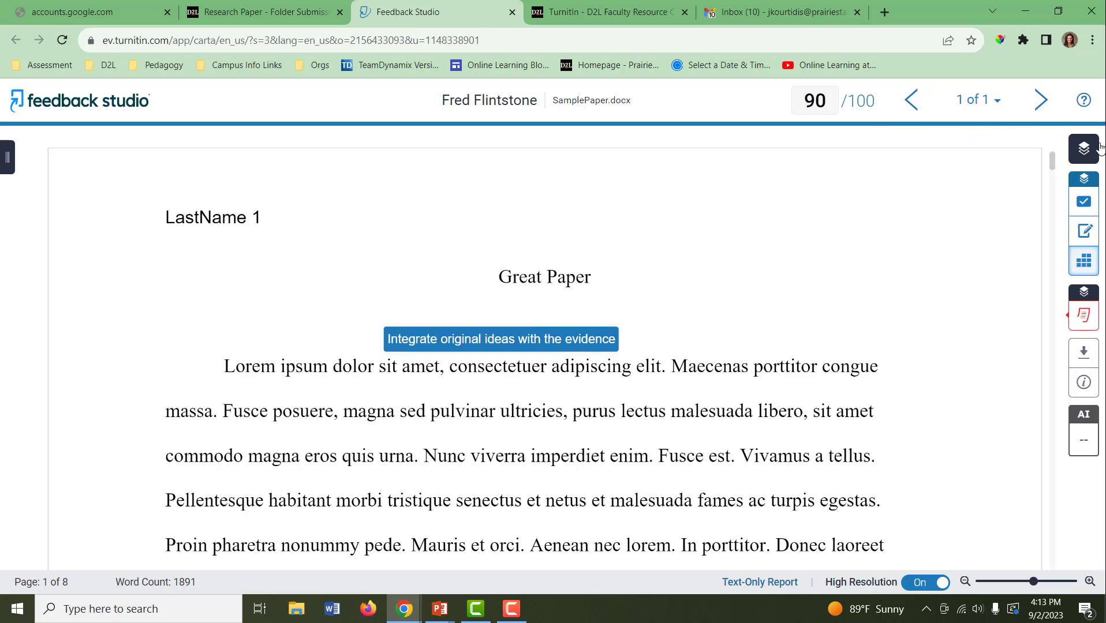
{"action": "mouse_move", "coordinate": [1084, 294]}
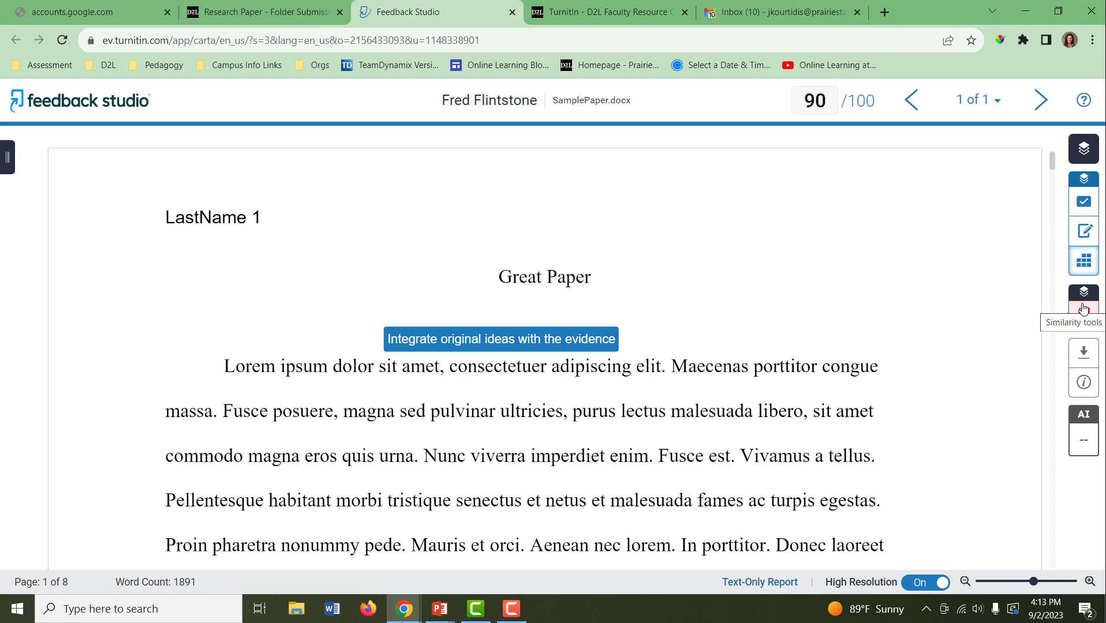
{"action": "mouse_move", "coordinate": [1083, 353]}
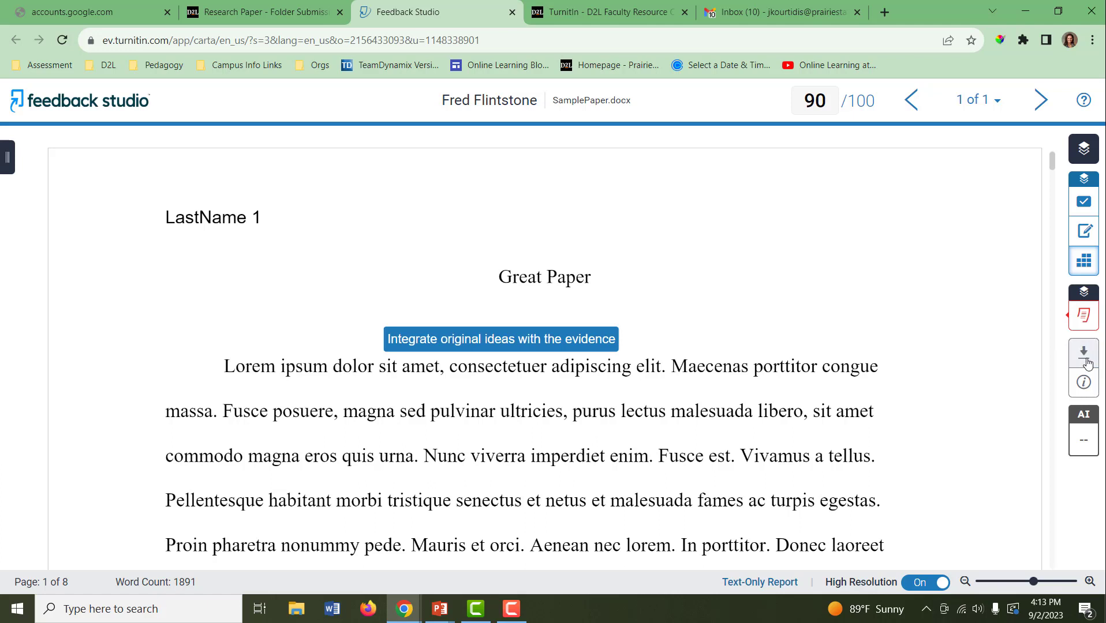
{"action": "mouse_move", "coordinate": [1087, 358]}
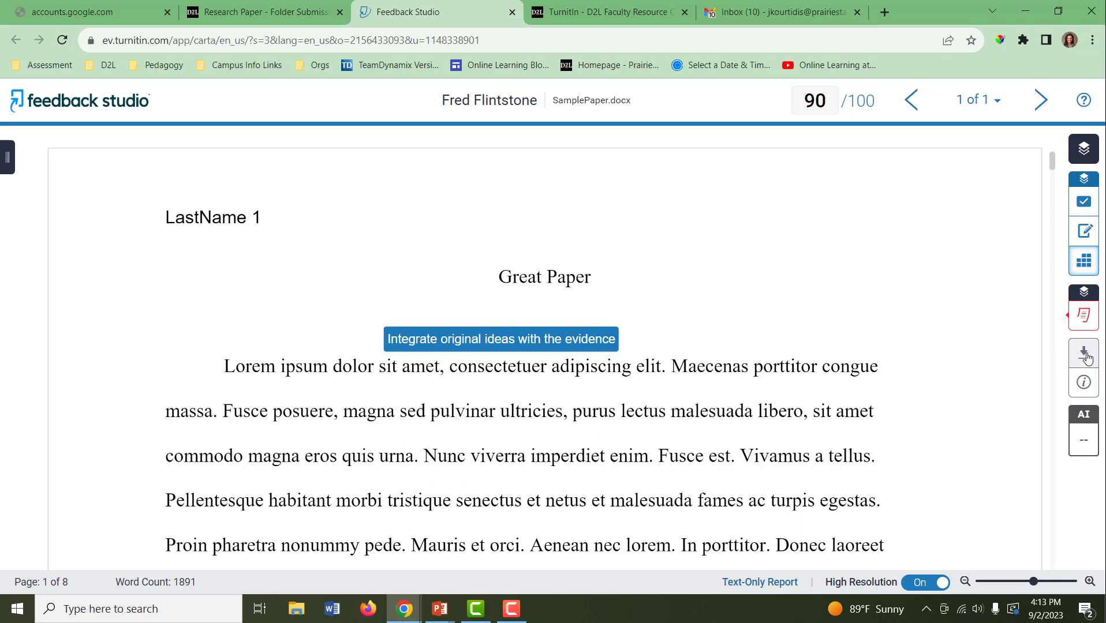
{"action": "mouse_move", "coordinate": [1083, 384]}
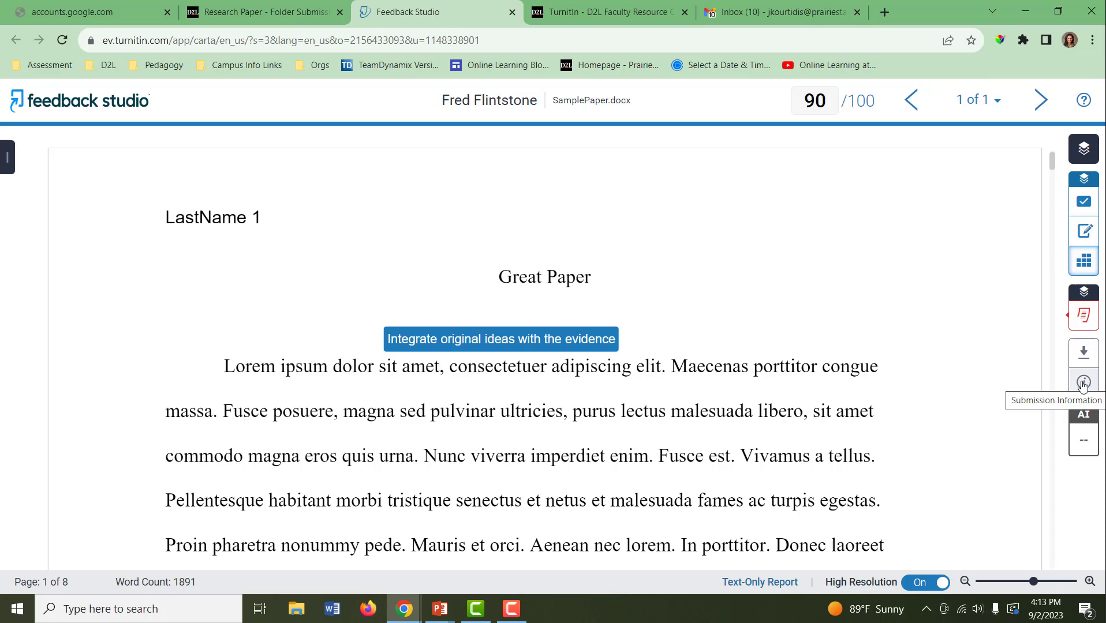
{"action": "left_click", "coordinate": [1084, 384]}
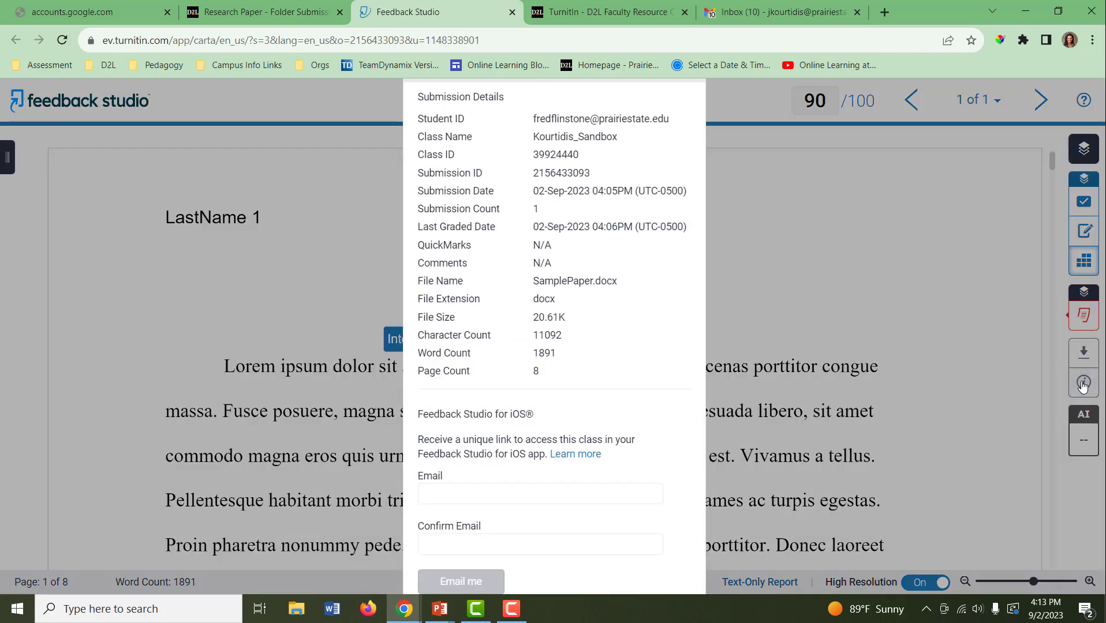
{"action": "mouse_move", "coordinate": [764, 353]}
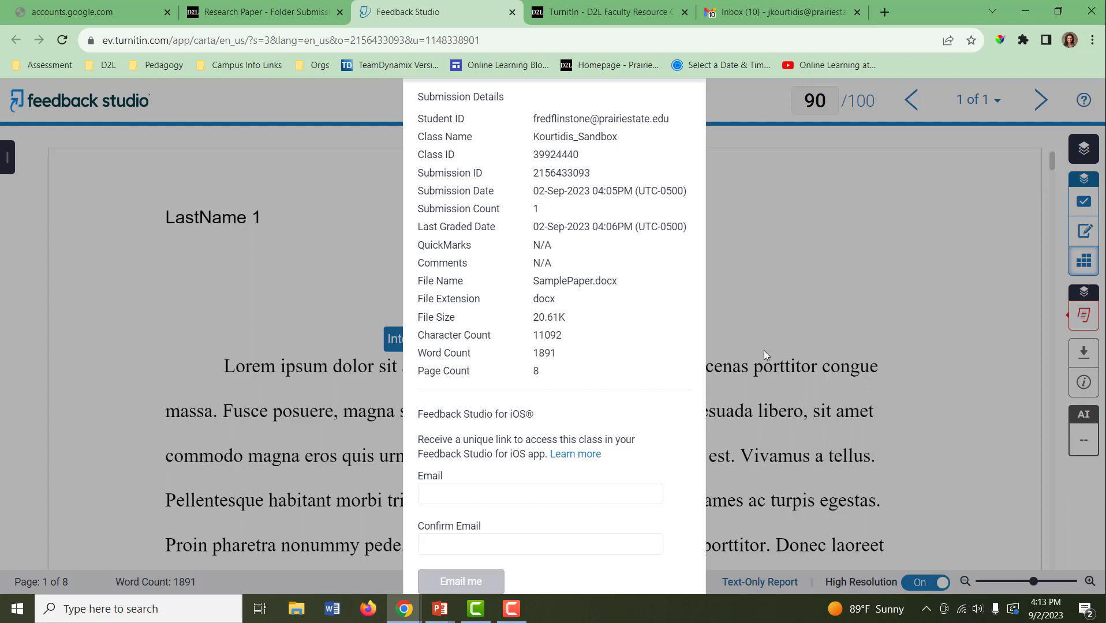
{"action": "mouse_move", "coordinate": [889, 313]}
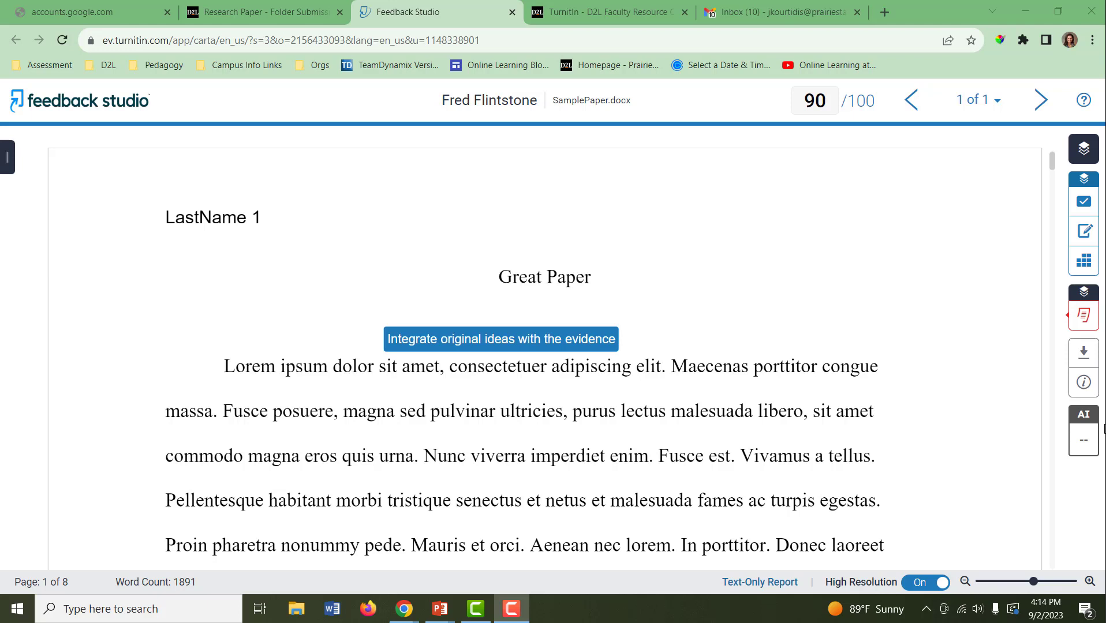
{"action": "mouse_move", "coordinate": [318, 77]}
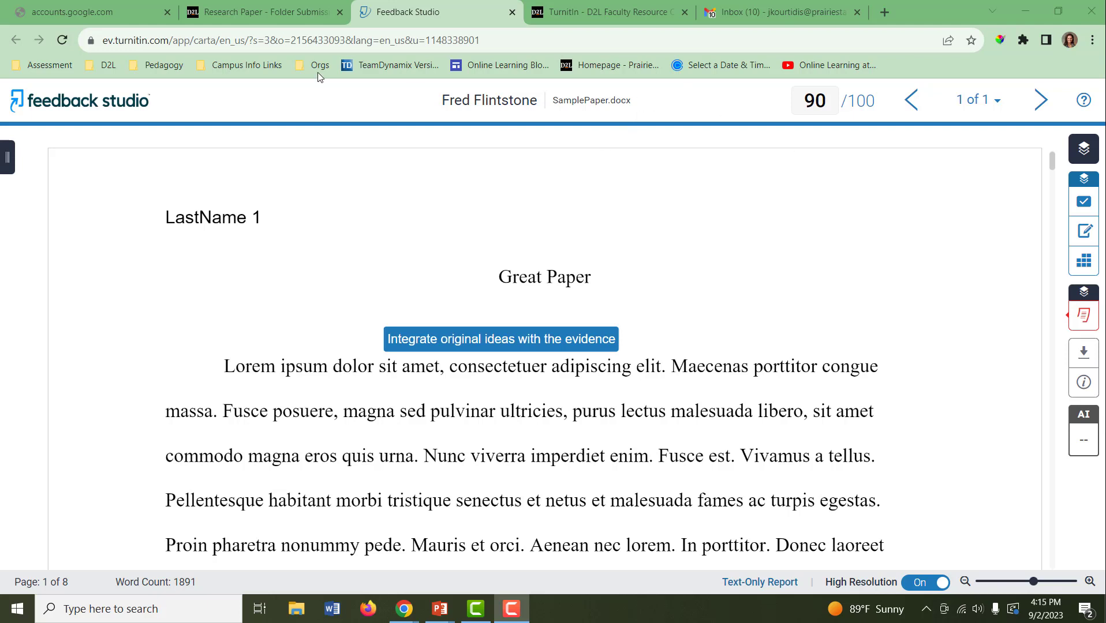
{"action": "mouse_move", "coordinate": [7, 157]}
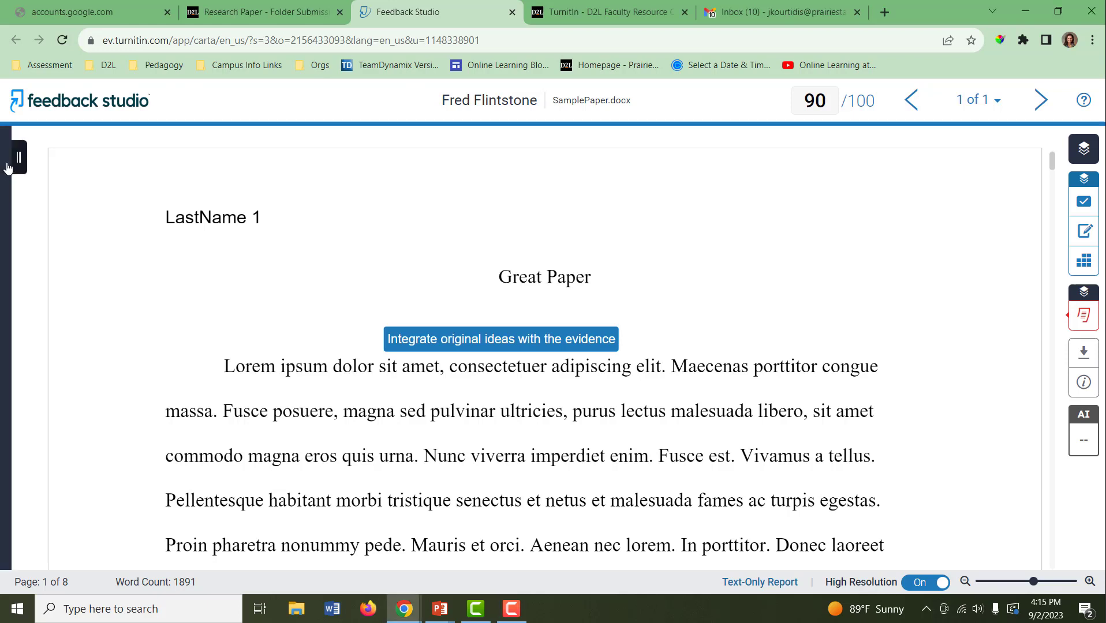
Use the page-thumbnail drawer to move to page 2 of 8, then hide it.
{"action": "left_click", "coordinate": [16, 157]}
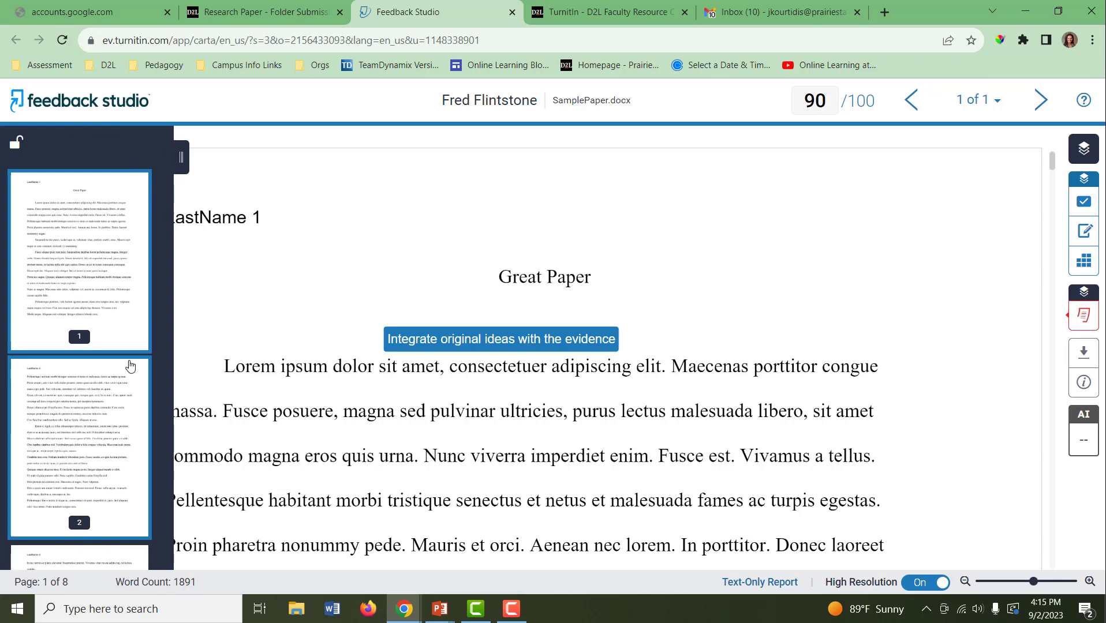
{"action": "scroll", "scroll_direction": "down", "scroll_amount": 3}
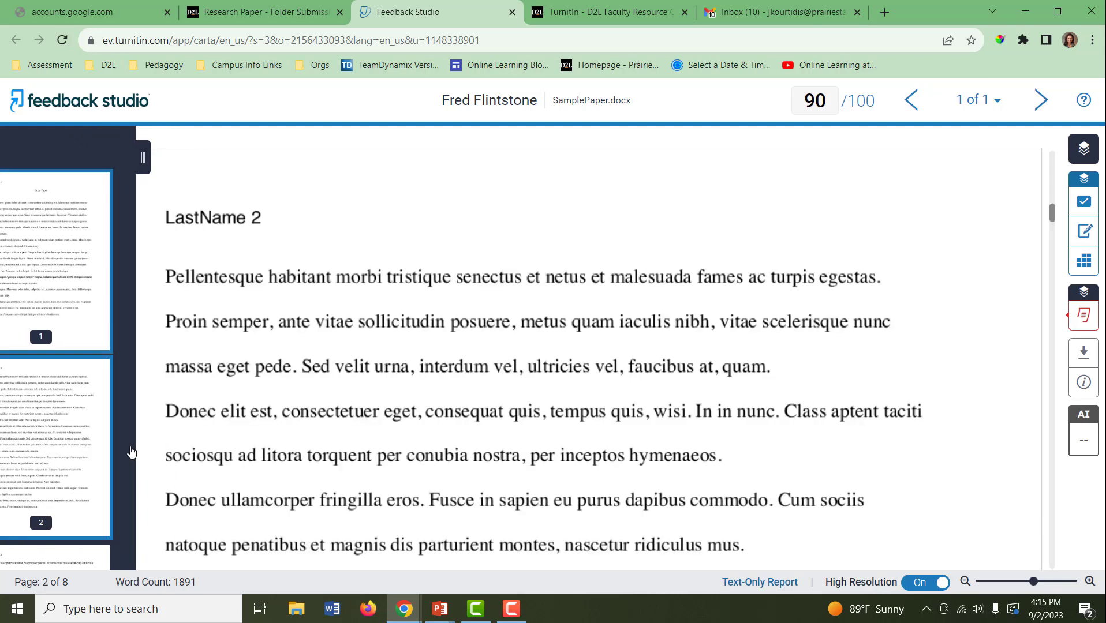
{"action": "left_click", "coordinate": [142, 157]}
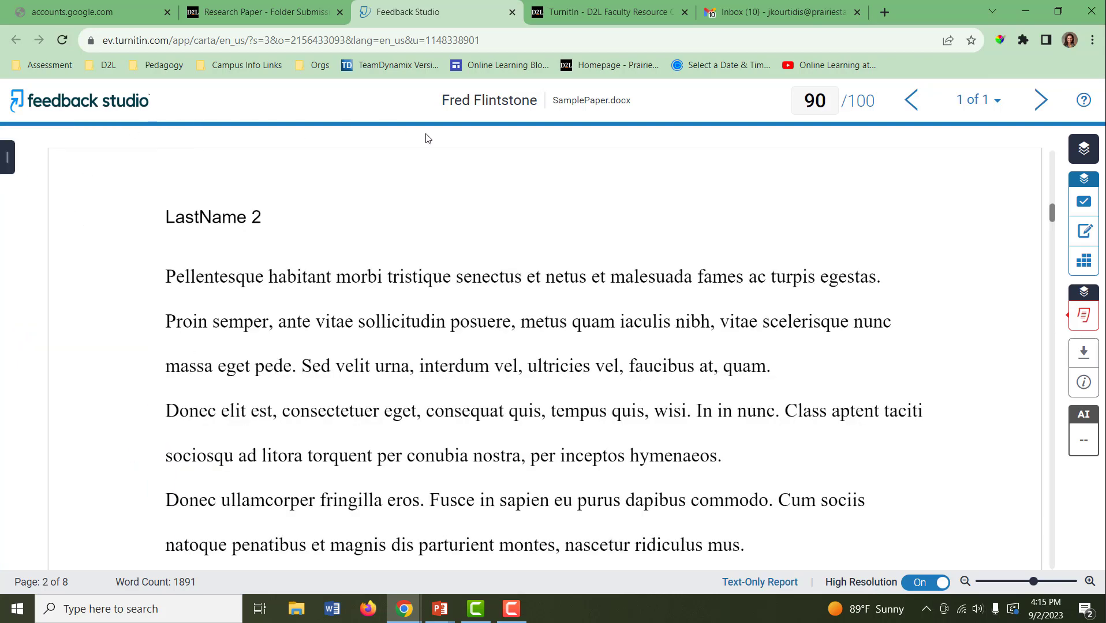
{"action": "mouse_move", "coordinate": [597, 144]}
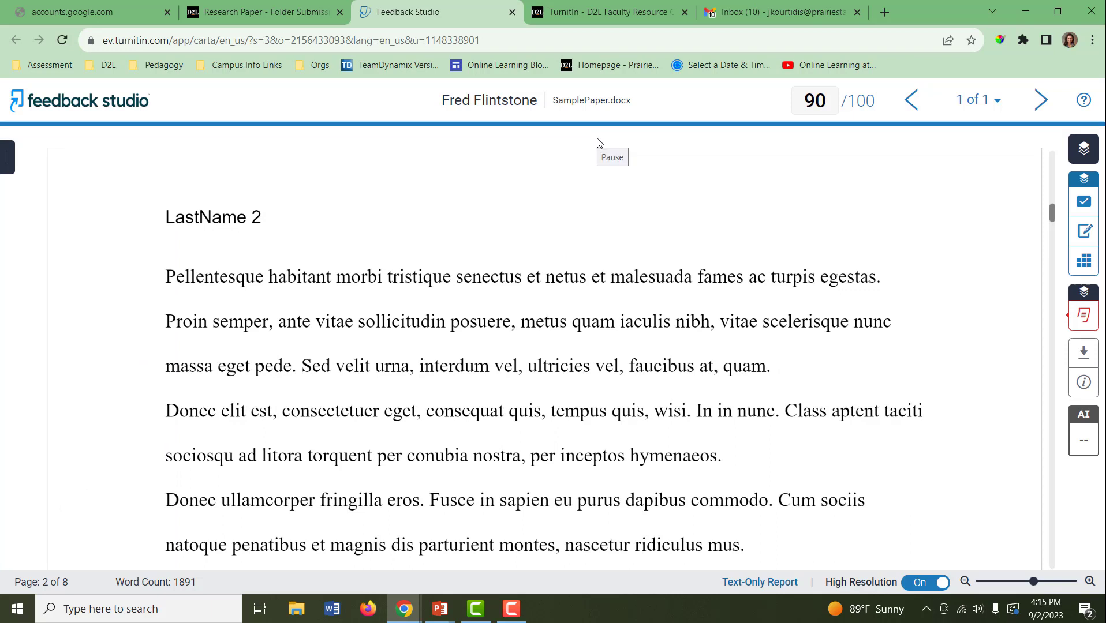
Place a blank bubble comment on the first line of page 2.
{"action": "right_click", "coordinate": [368, 257]}
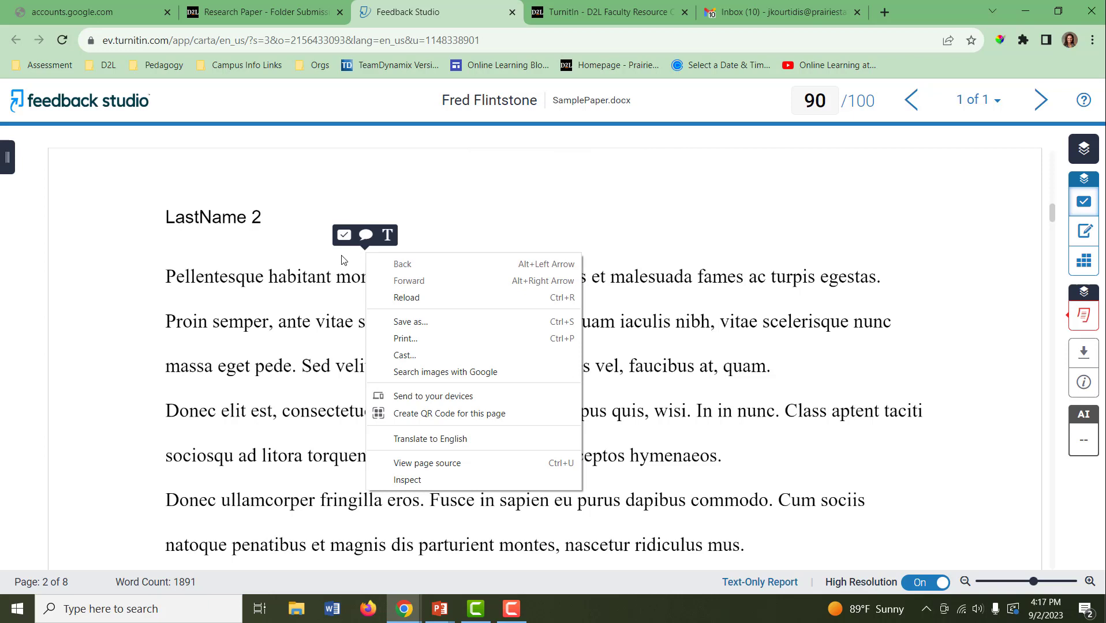
{"action": "left_click", "coordinate": [342, 260]}
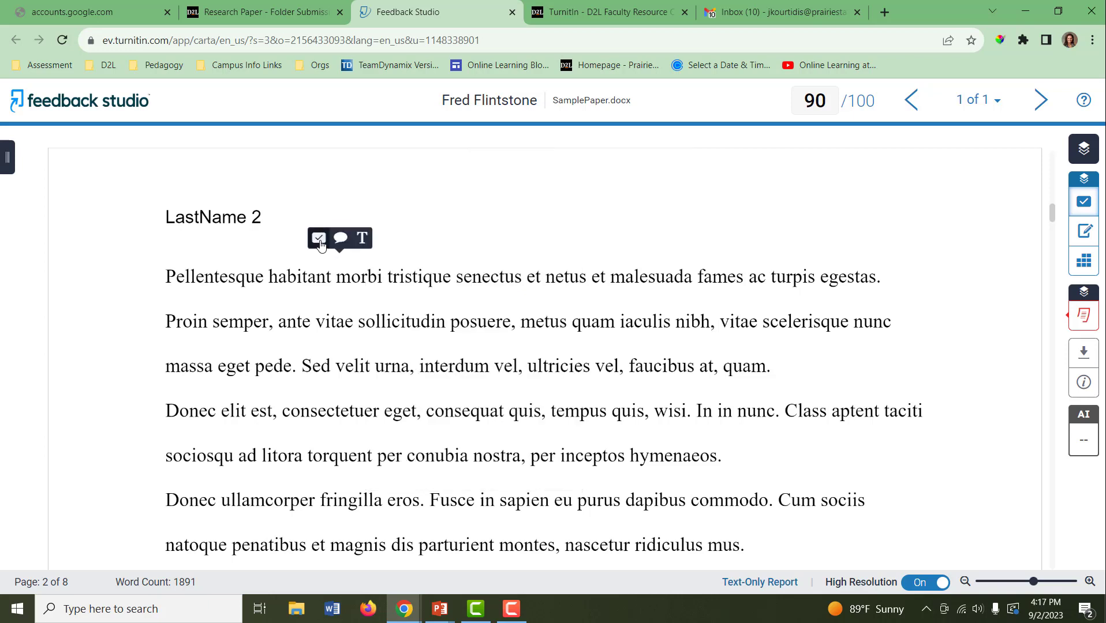
{"action": "mouse_move", "coordinate": [319, 238]}
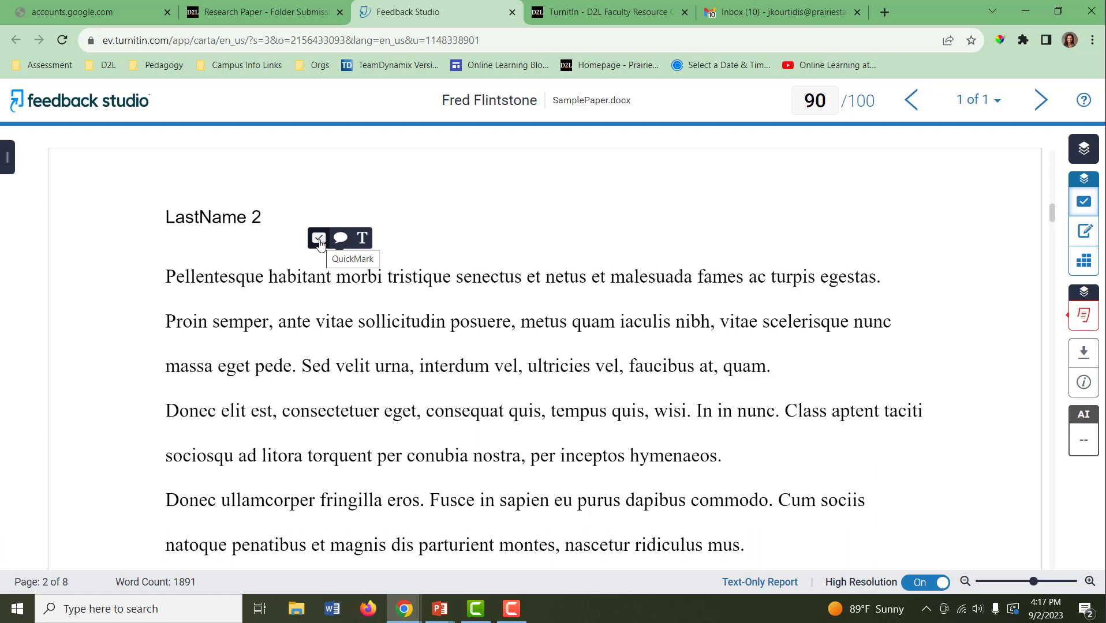
{"action": "mouse_move", "coordinate": [339, 238]}
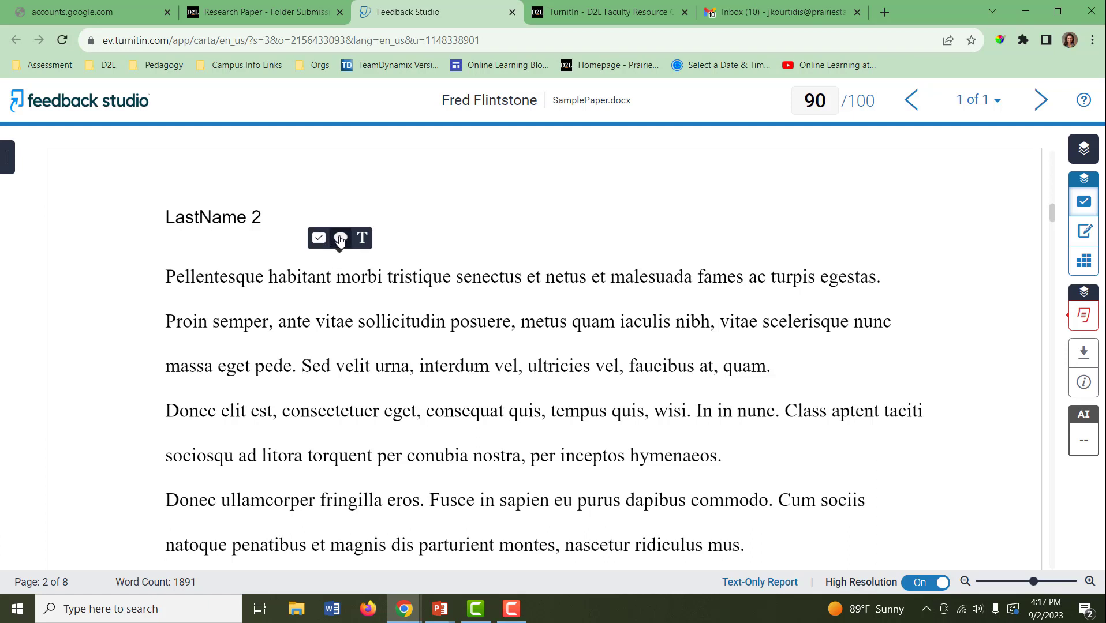
{"action": "mouse_move", "coordinate": [339, 238]}
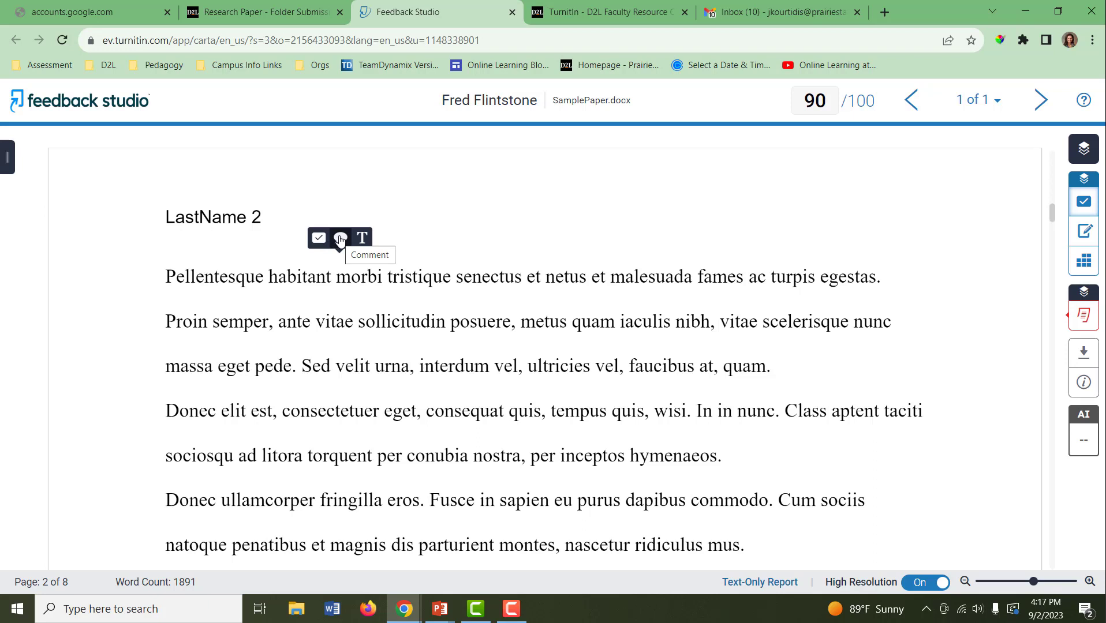
{"action": "left_click", "coordinate": [340, 238]}
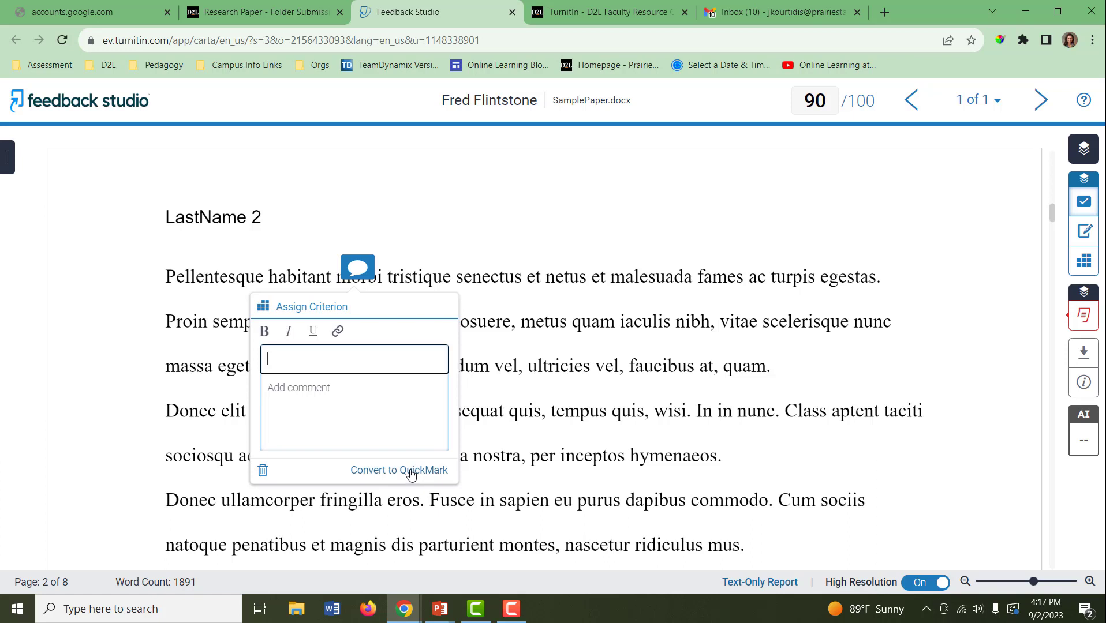
Place the inline text note 'Personal feedback' beside the LastName 2 header.
{"action": "left_click", "coordinate": [414, 260]}
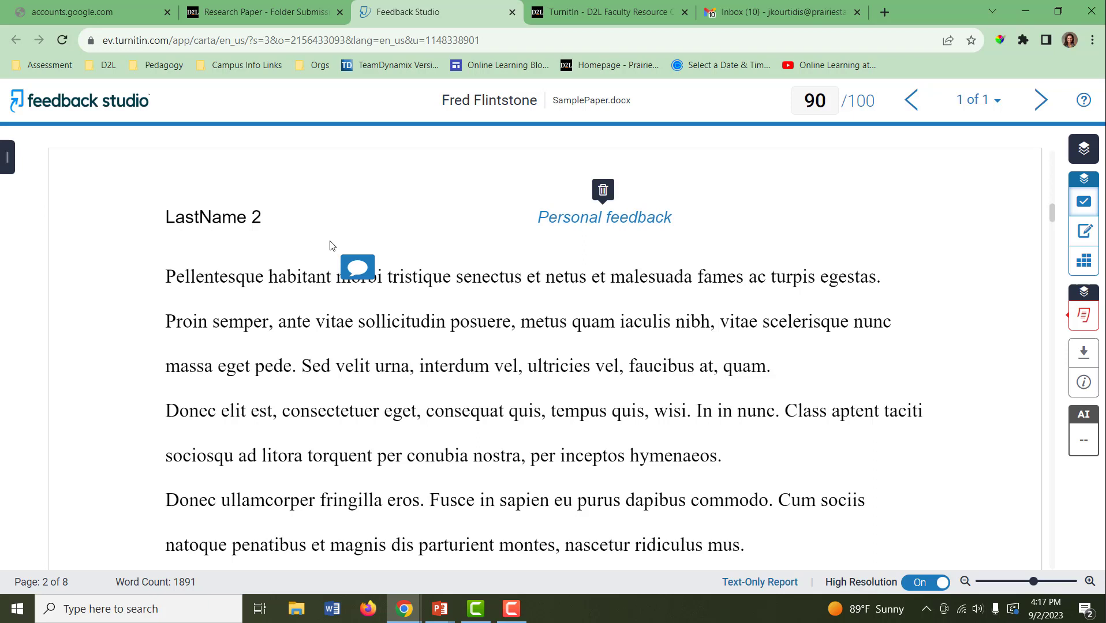
Write 'Edited comment' in the page 2 bubble comment, save it and verify the text.
{"action": "left_click", "coordinate": [356, 268]}
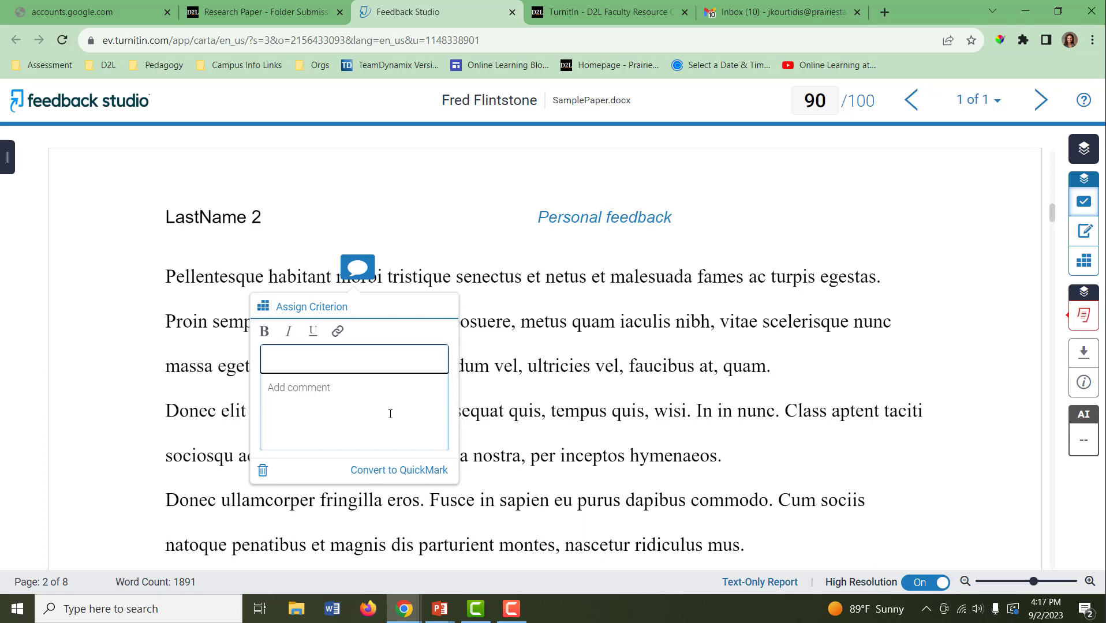
{"action": "type", "text": "Edited com"}
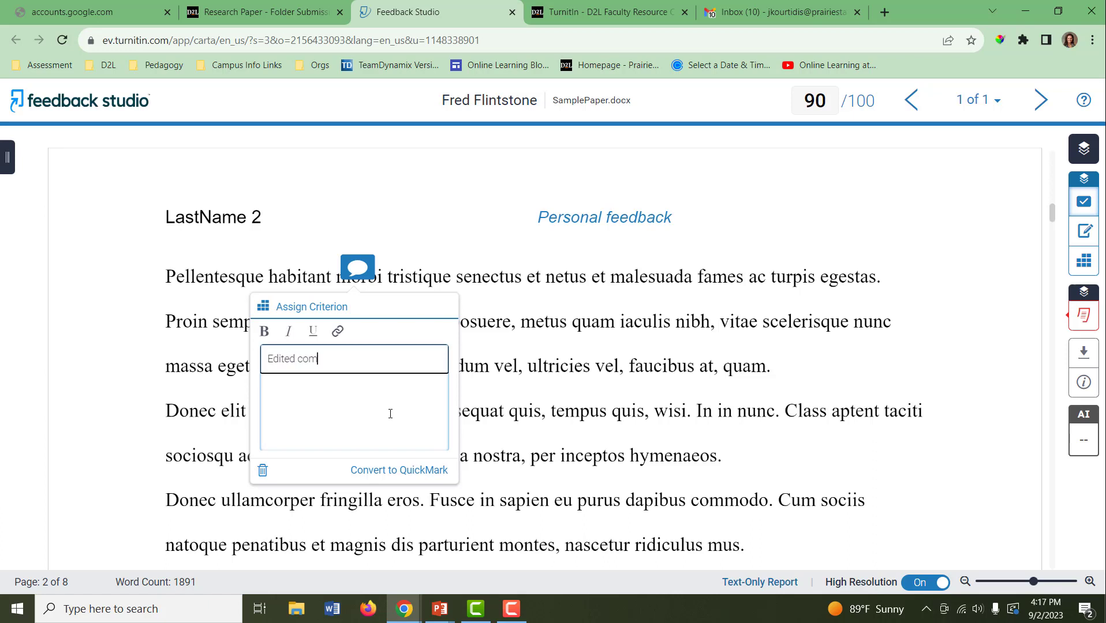
{"action": "left_click", "coordinate": [375, 226]}
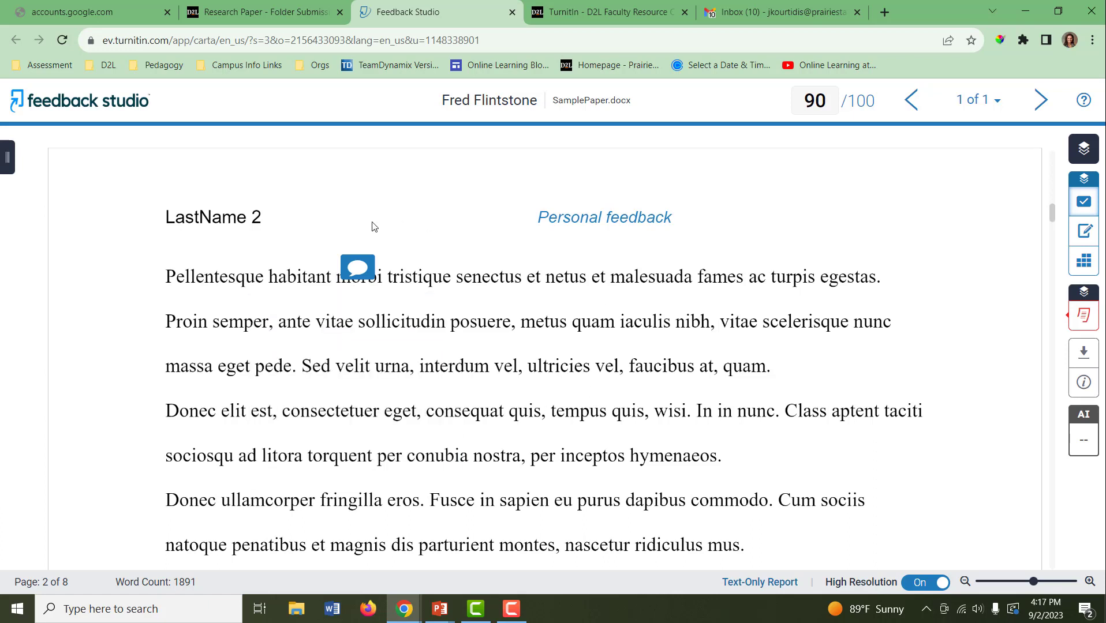
{"action": "left_click", "coordinate": [356, 268]}
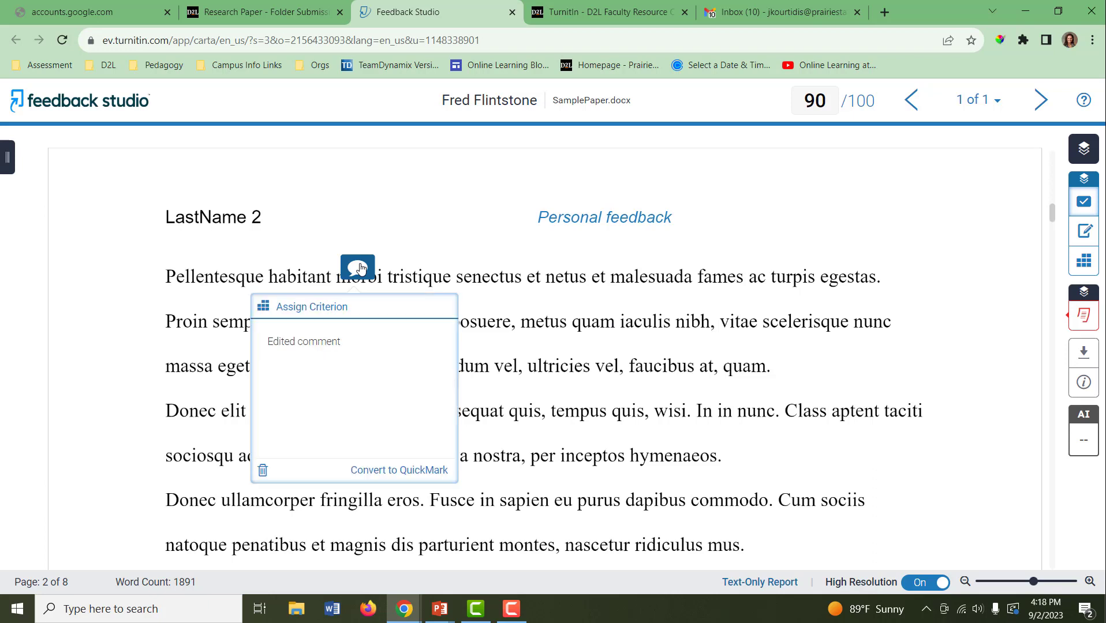
{"action": "left_click", "coordinate": [405, 223]}
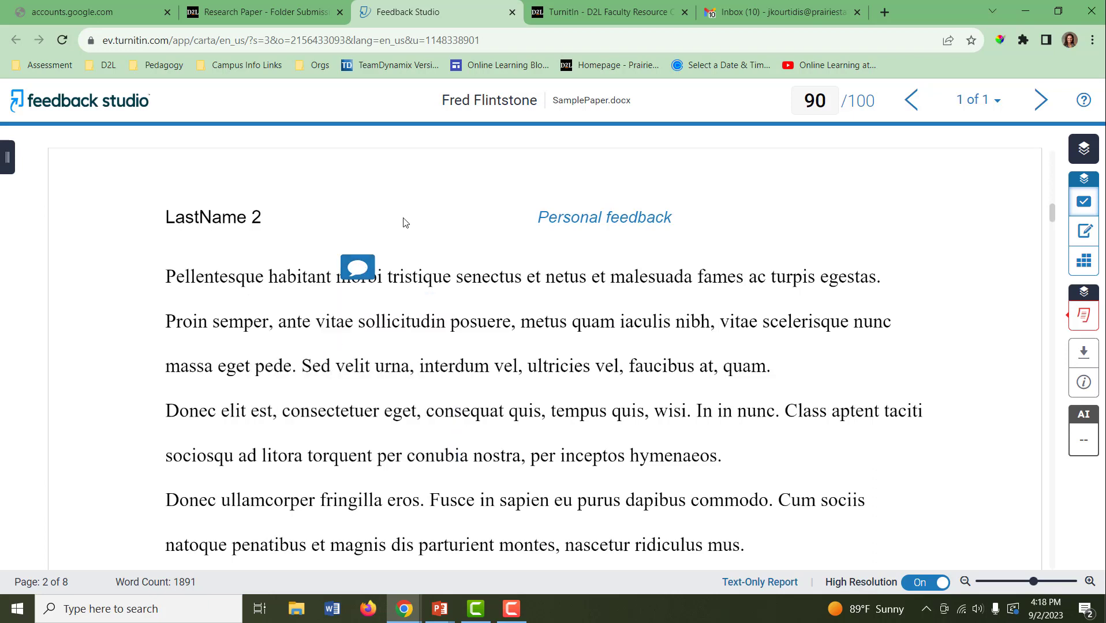